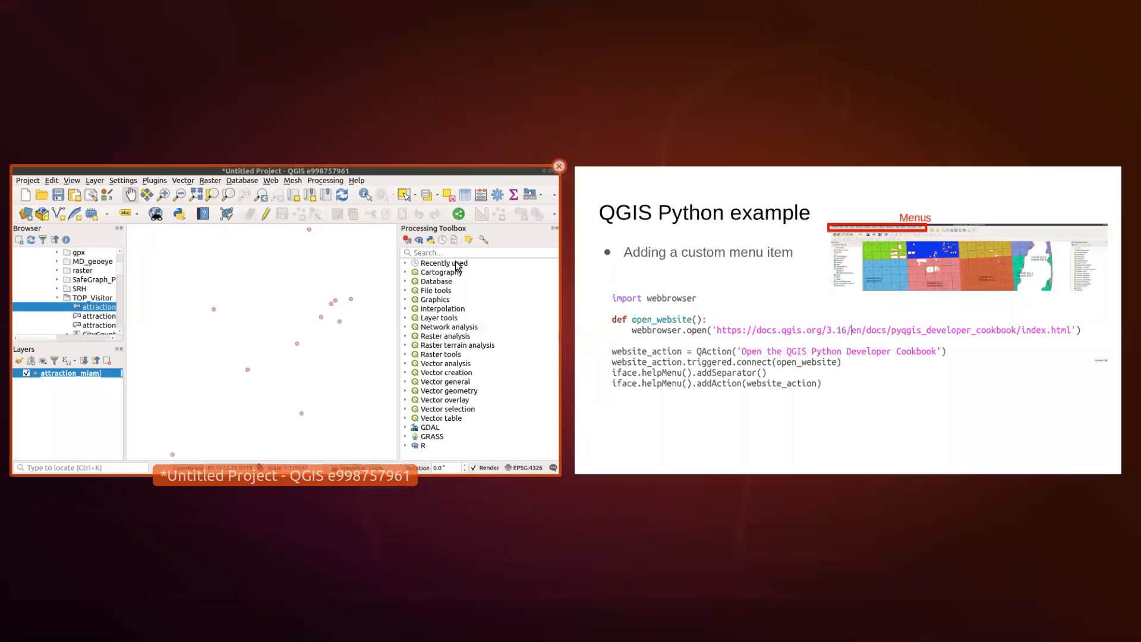
- Open the Python Console from the Plugins menu
click(546, 170)
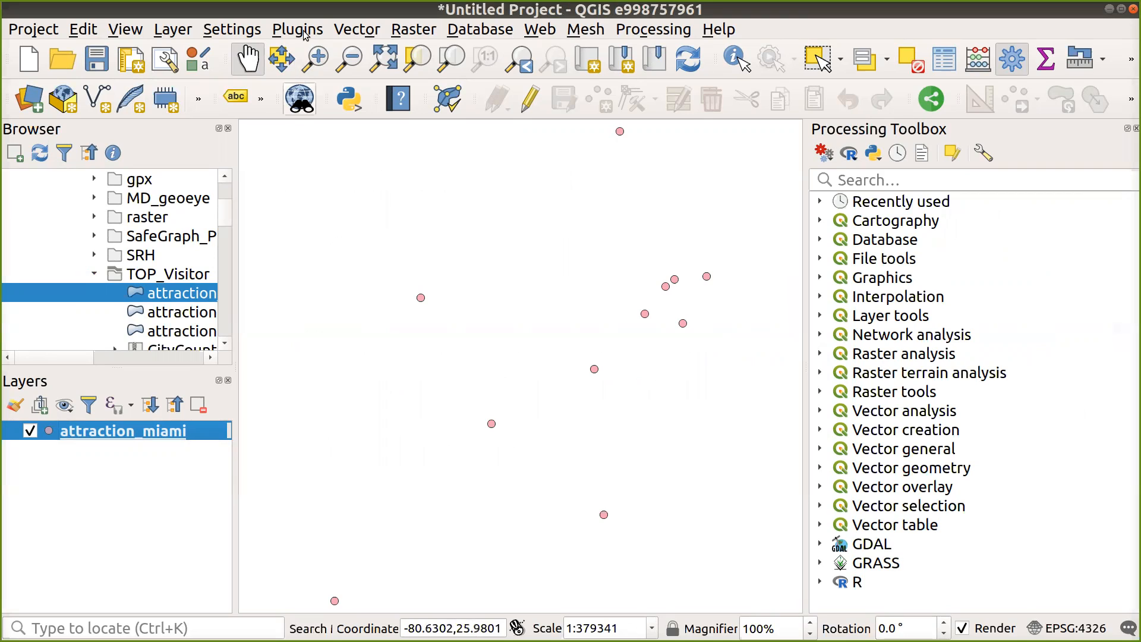
click(297, 29)
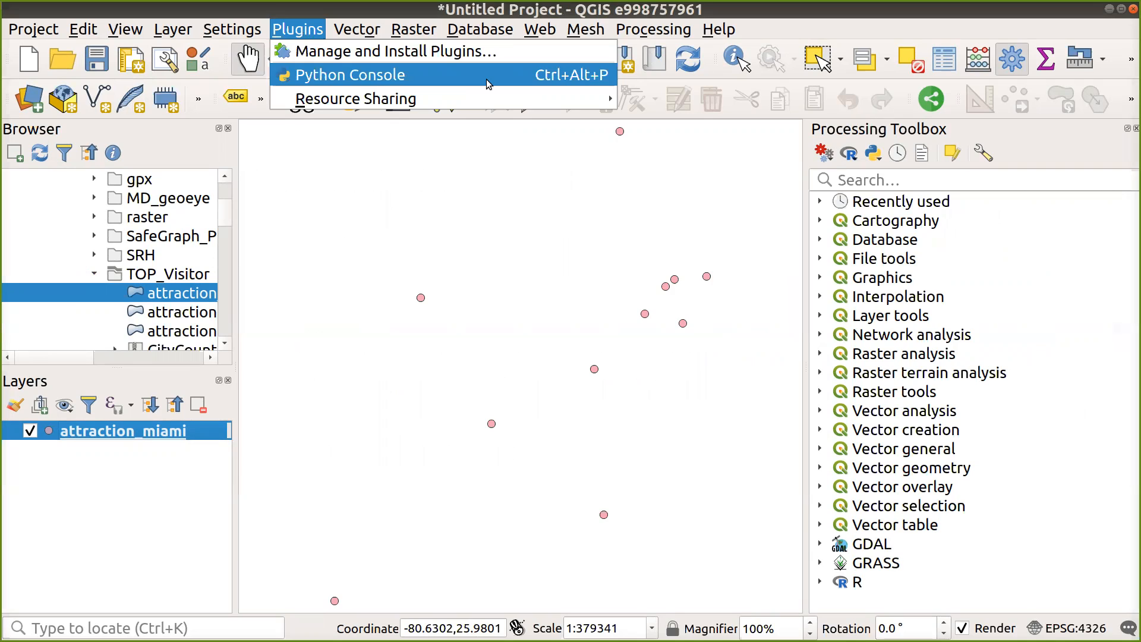
click(350, 74)
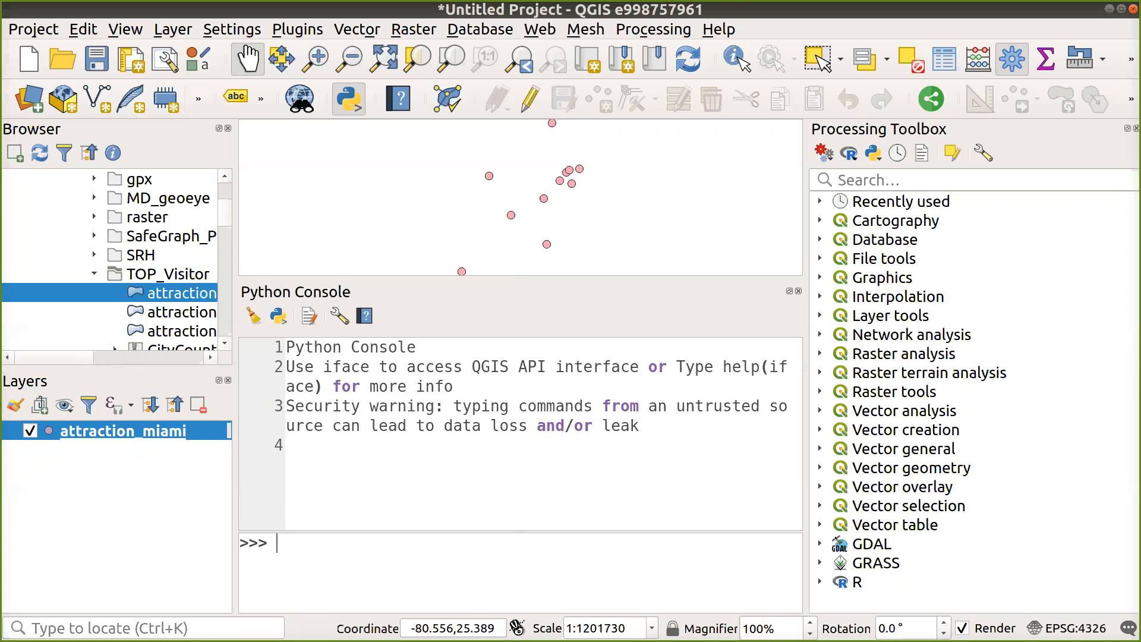
- Run print('This is a test.') in the Python Console
text(print(')
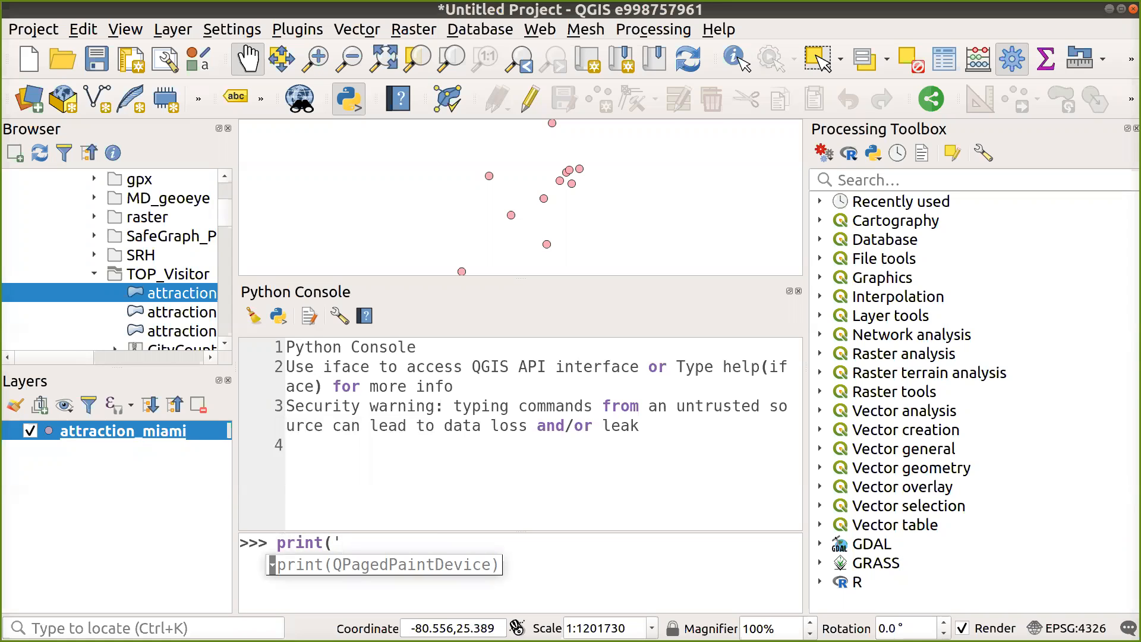
text(Thi)
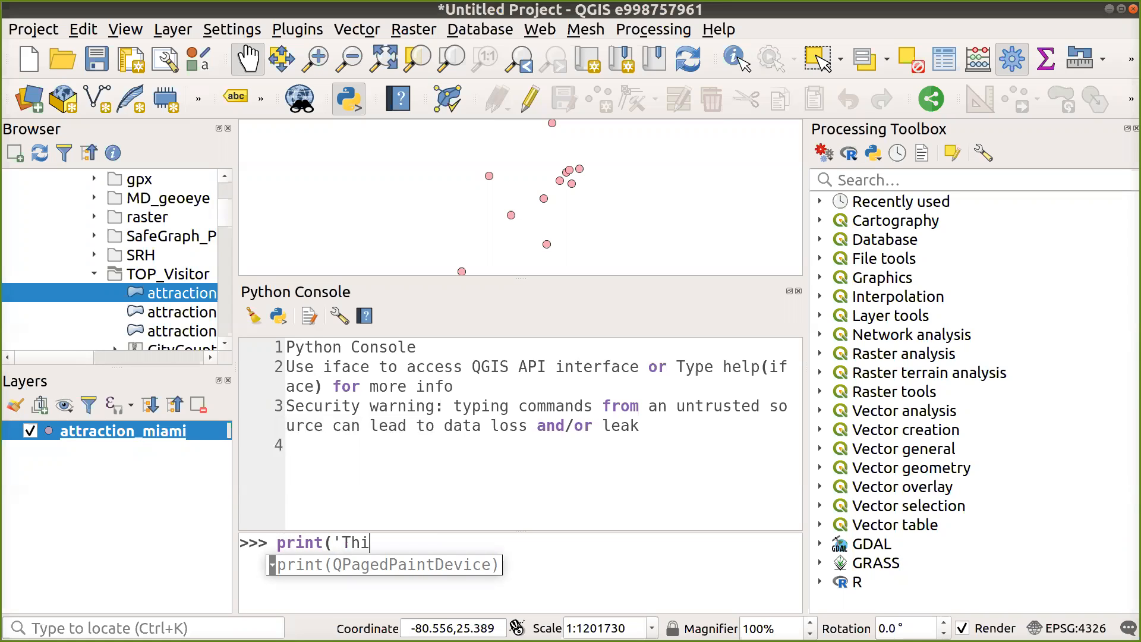
text(s is a test.)
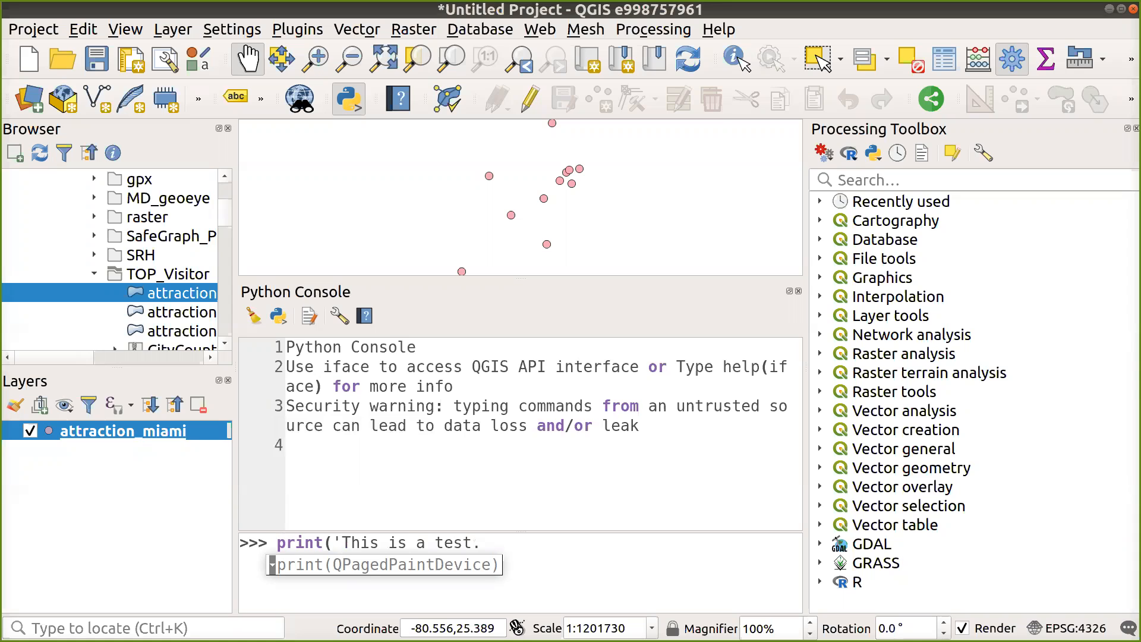
text(')
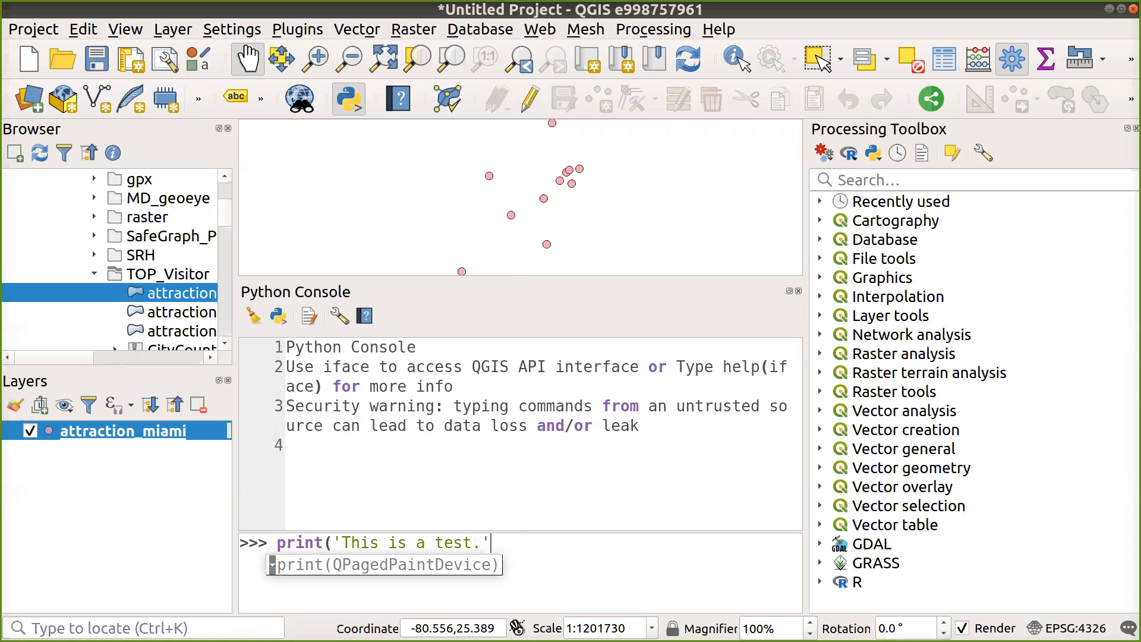
key(Return)
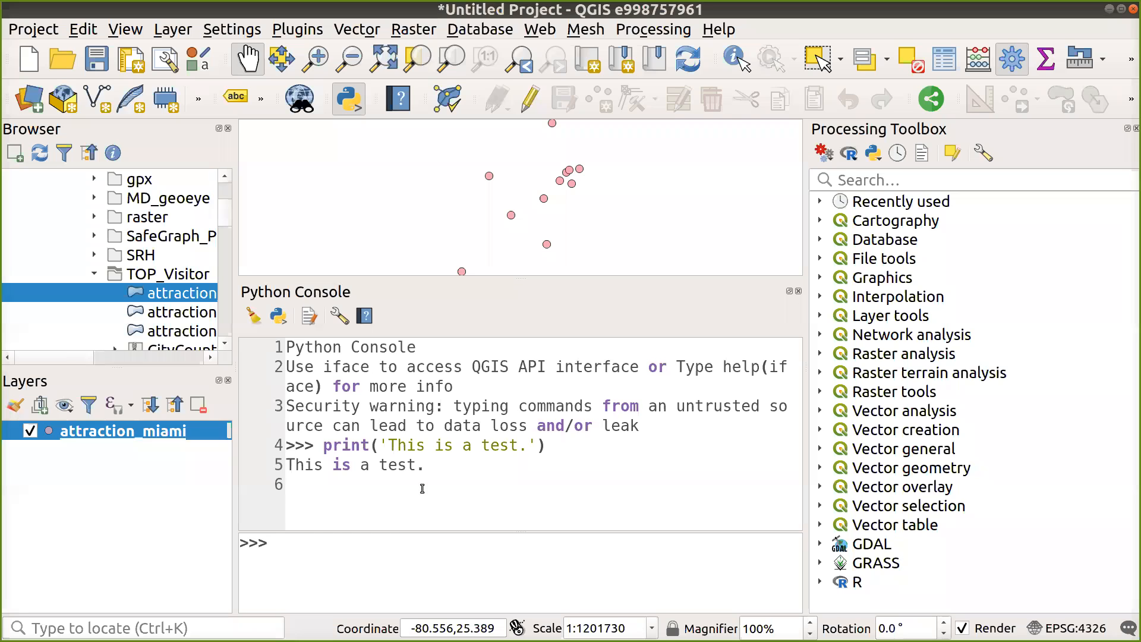
mouse_move(388, 540)
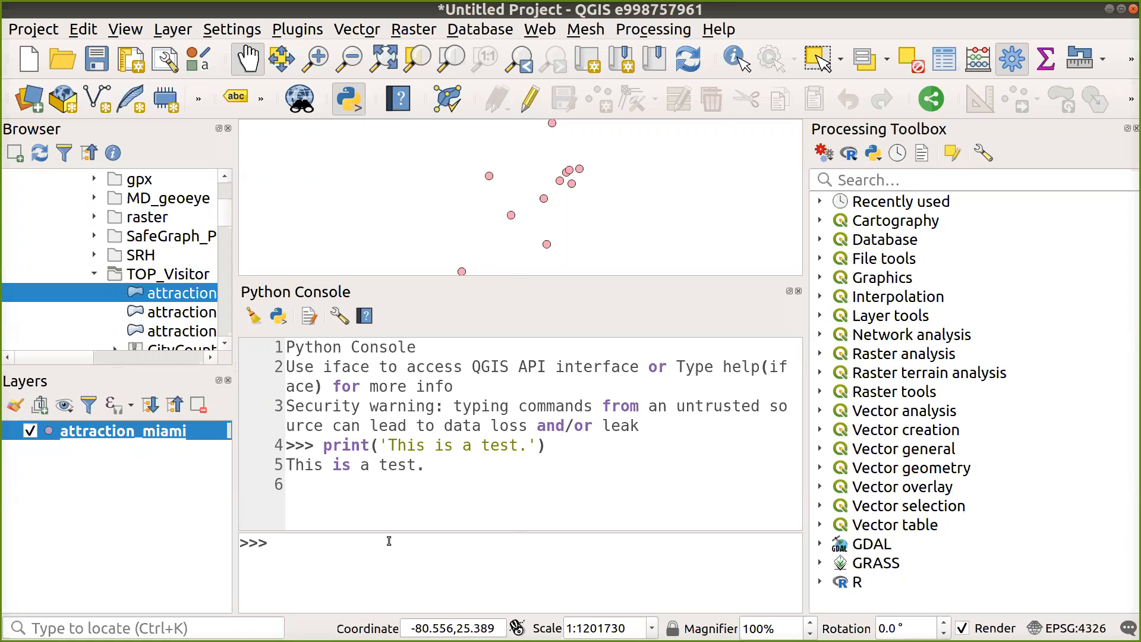
- Store iface.activeLayer() in my_layer and query its name, attraction_miami
click(276, 542)
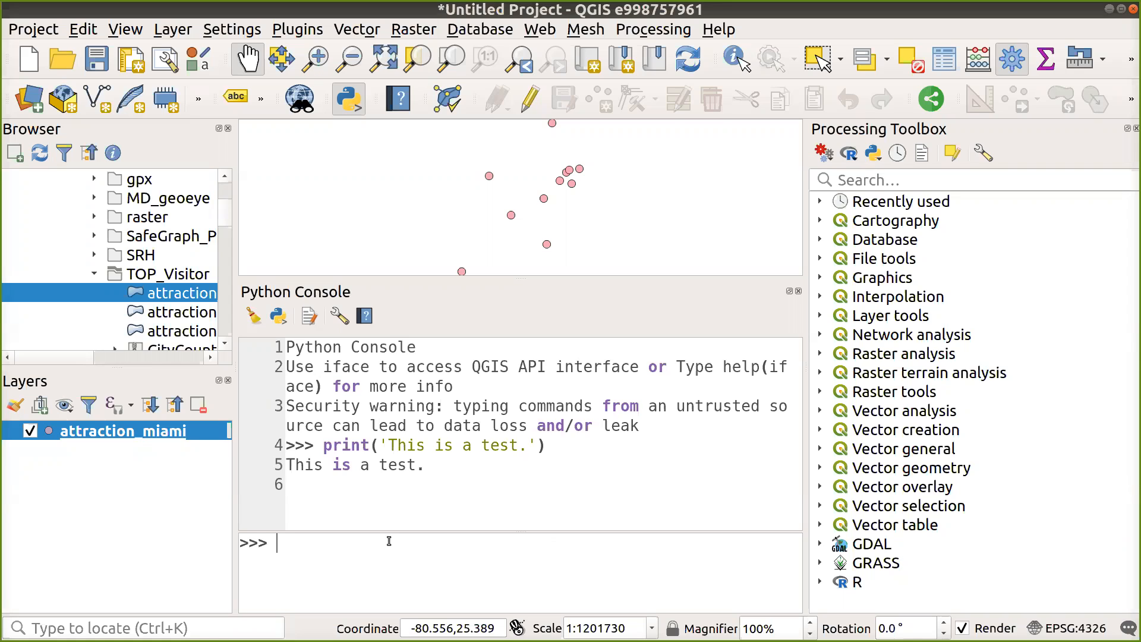
text(my_layer = iface.activeL)
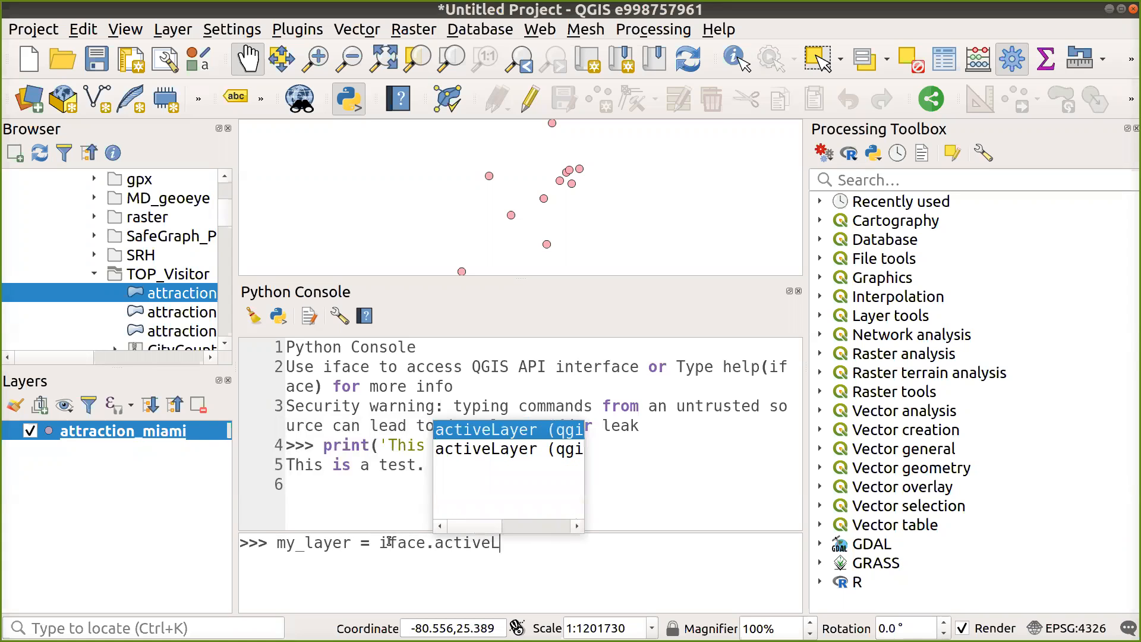
key(Return)
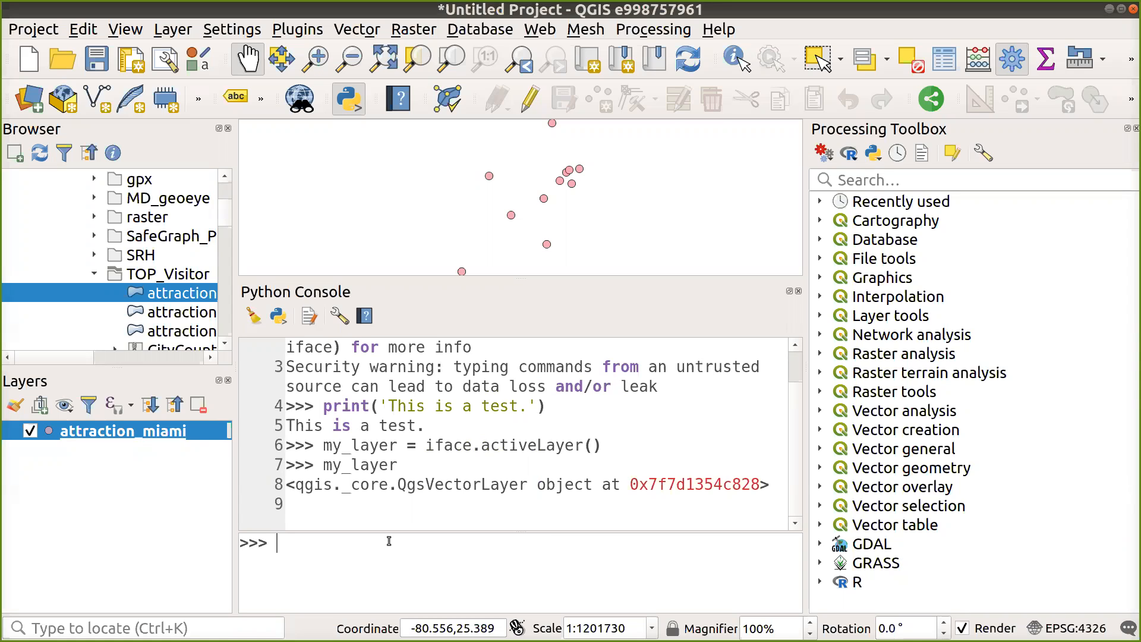
text(my_layer)
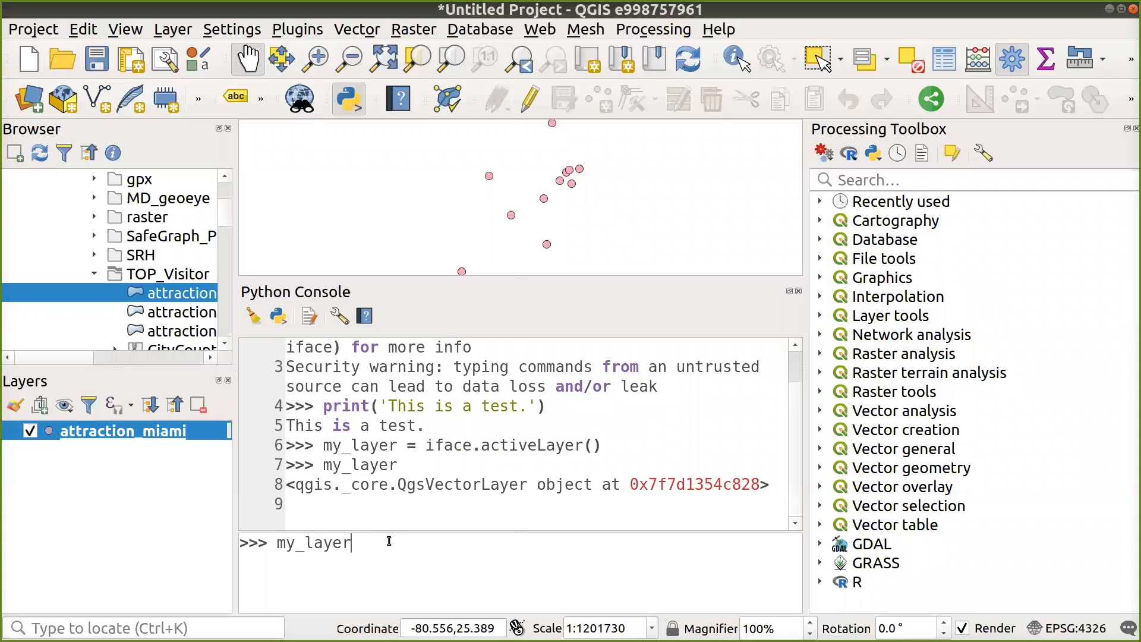
text(.name())
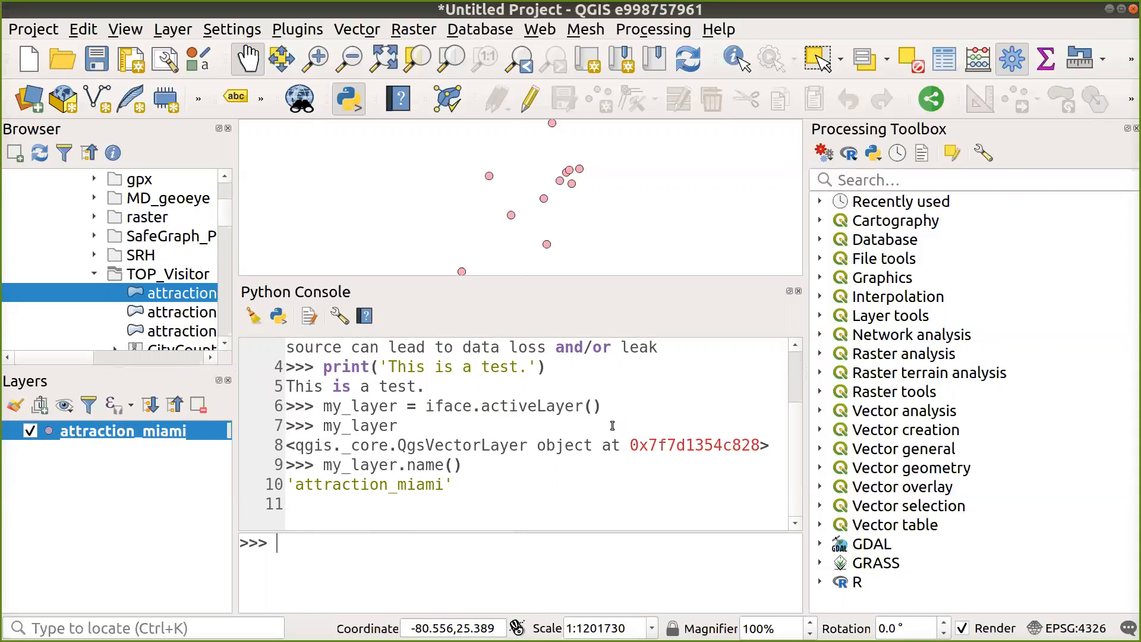
- Query my_layer.featureCount() to get the feature count of 11
text(m)
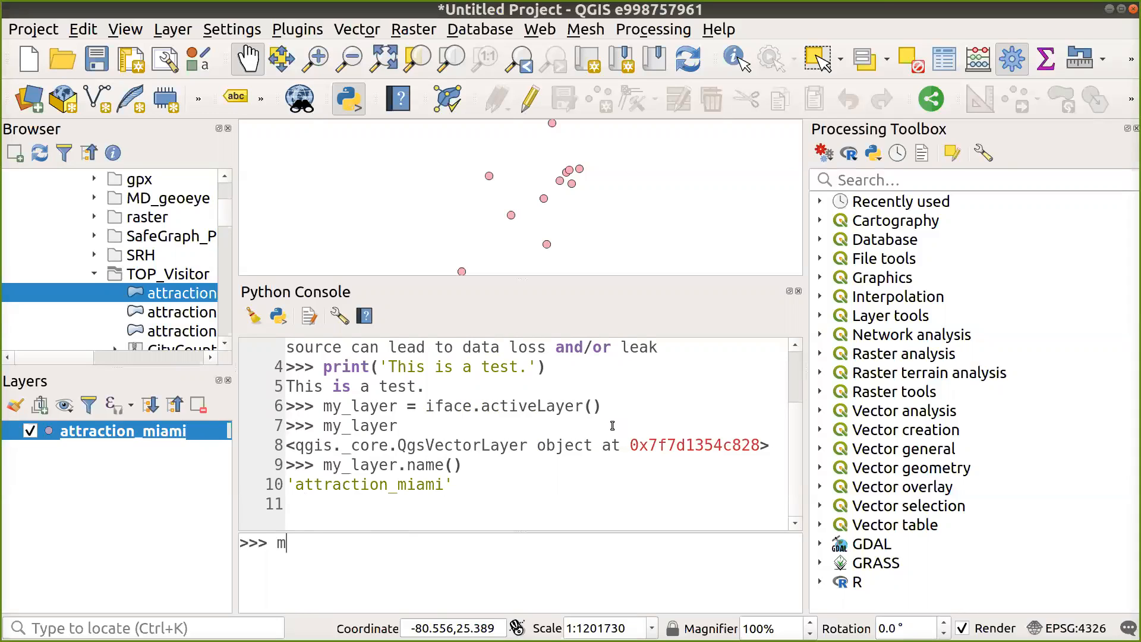
text(y_la)
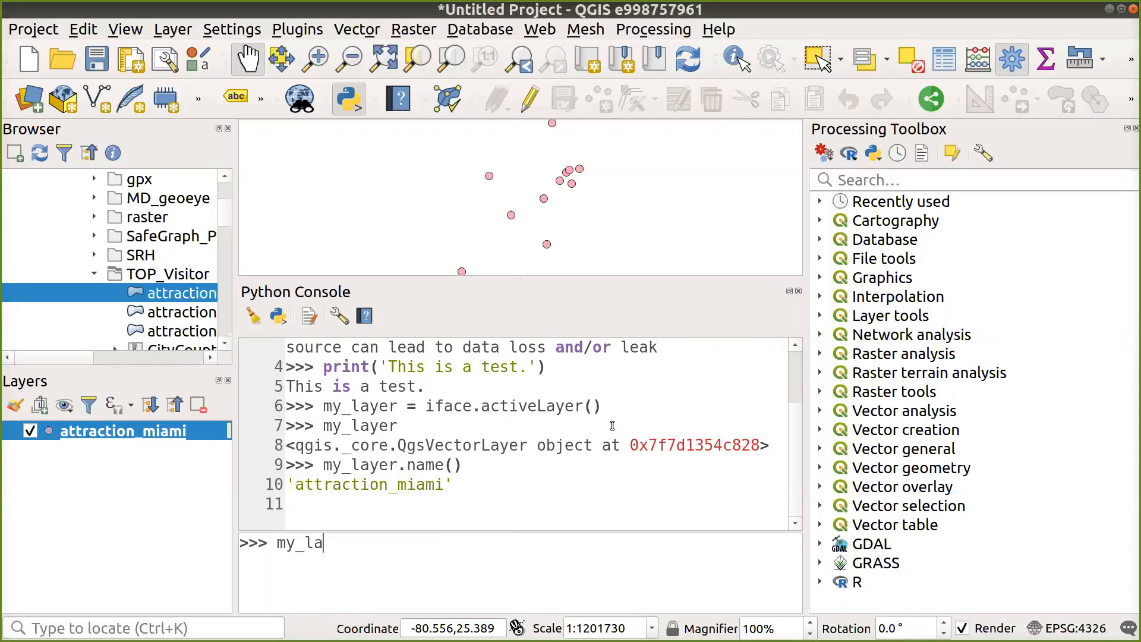
text(yer.)
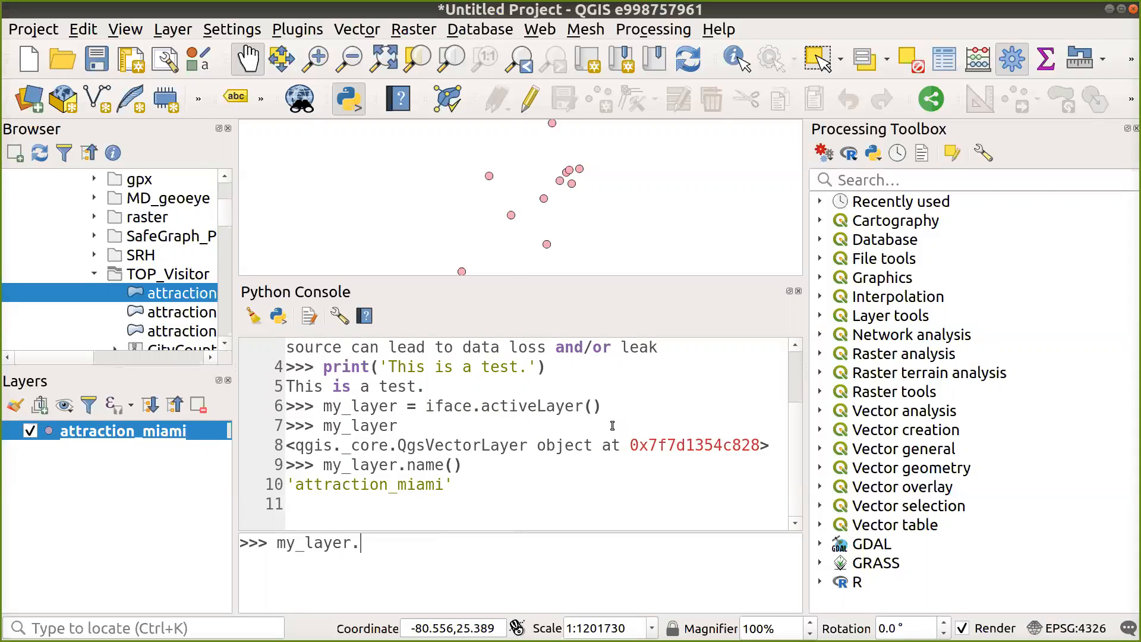
text(fe)
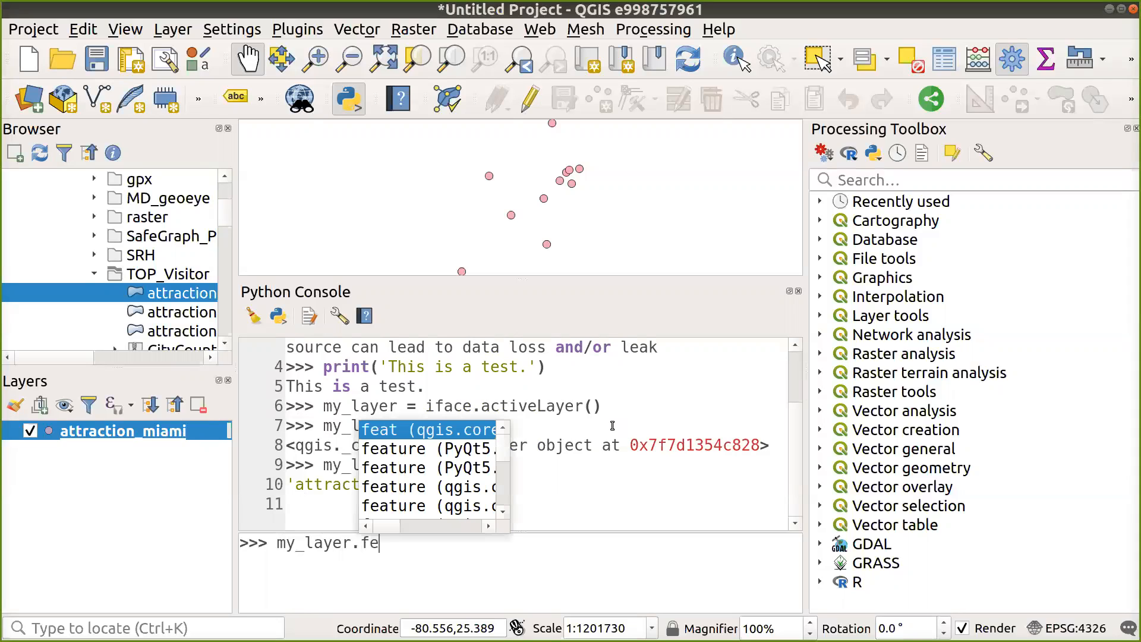
text(atureCount)
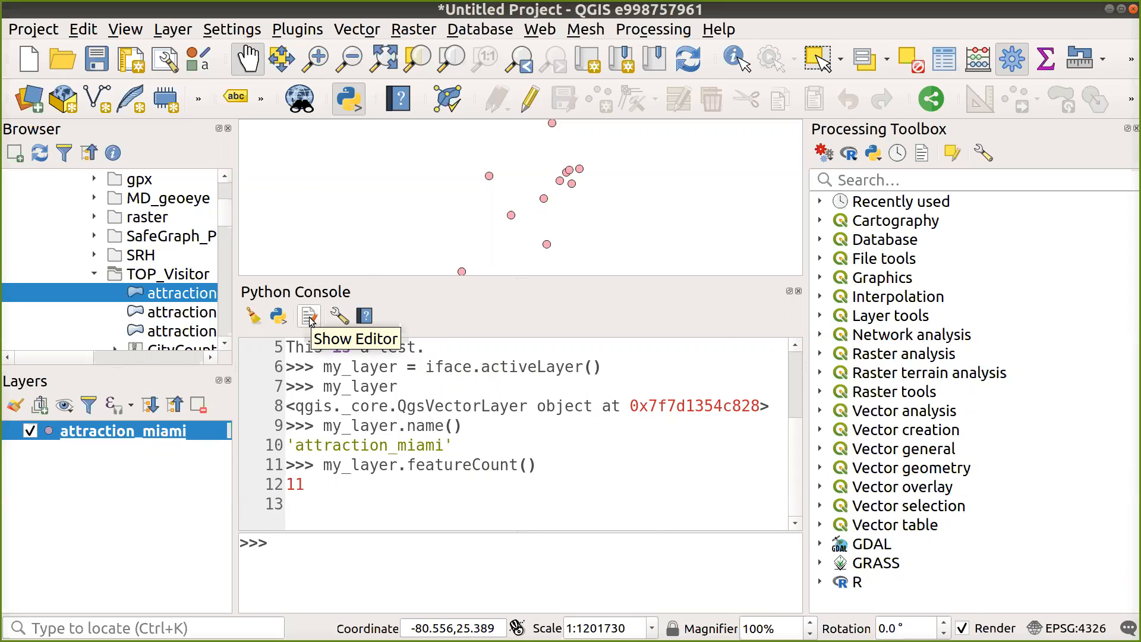
click(308, 317)
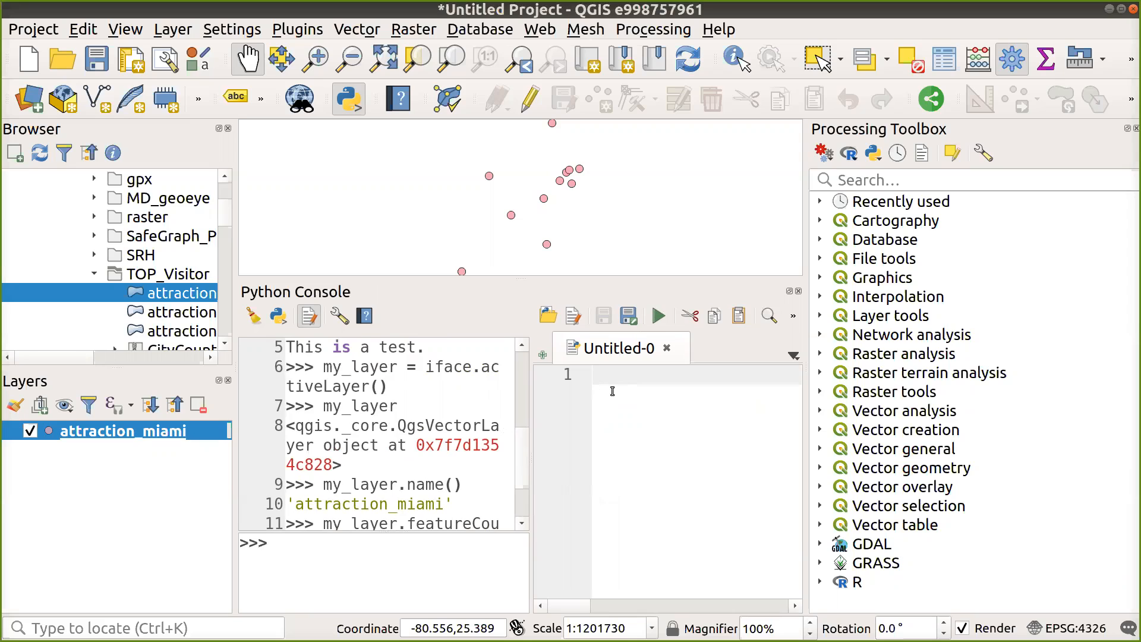
click(647, 383)
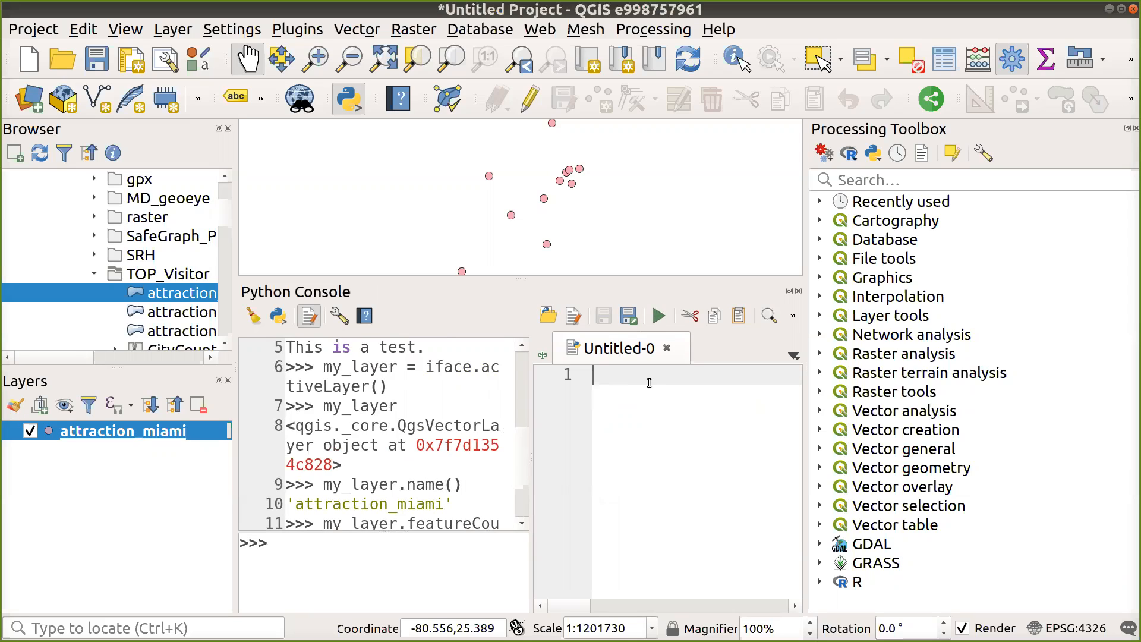
mouse_move(532, 412)
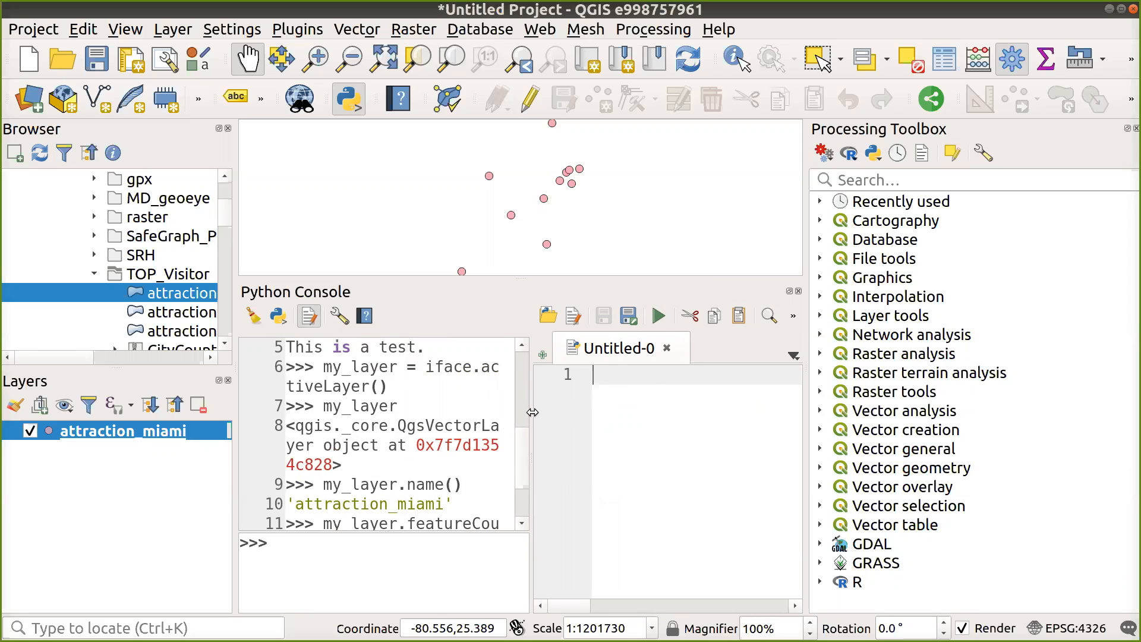
mouse_move(658, 315)
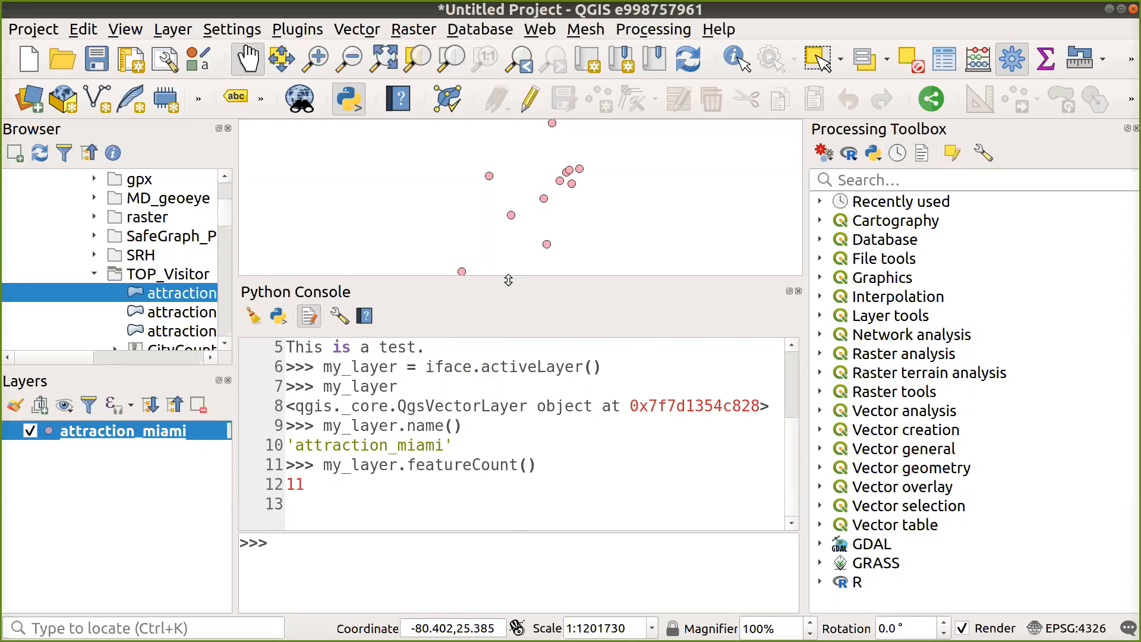
click(297, 29)
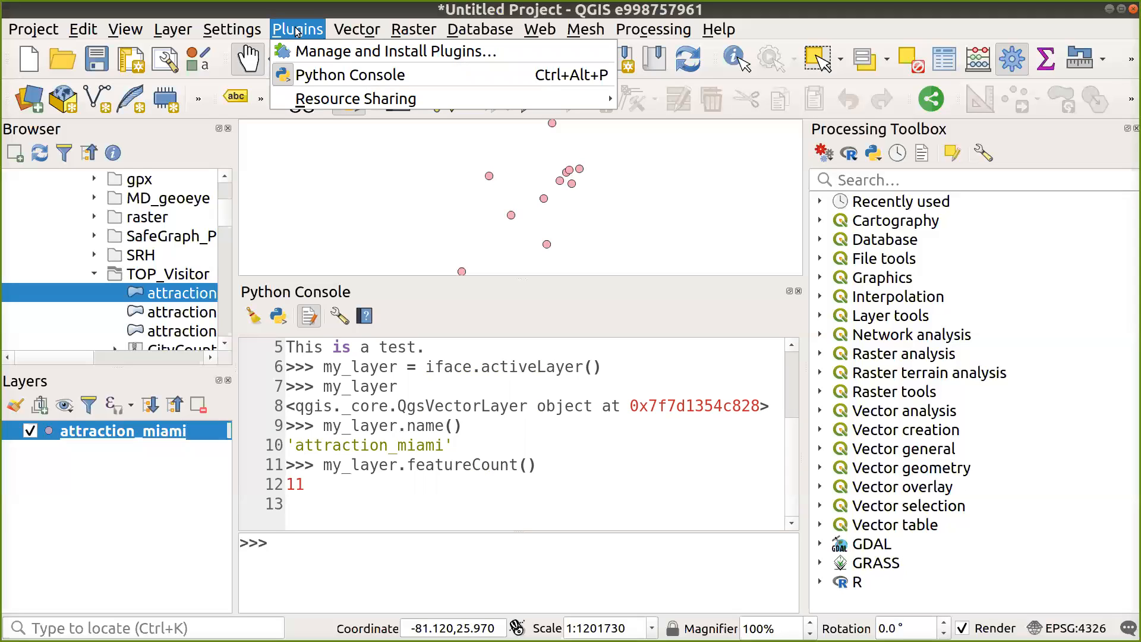
mouse_move(314, 34)
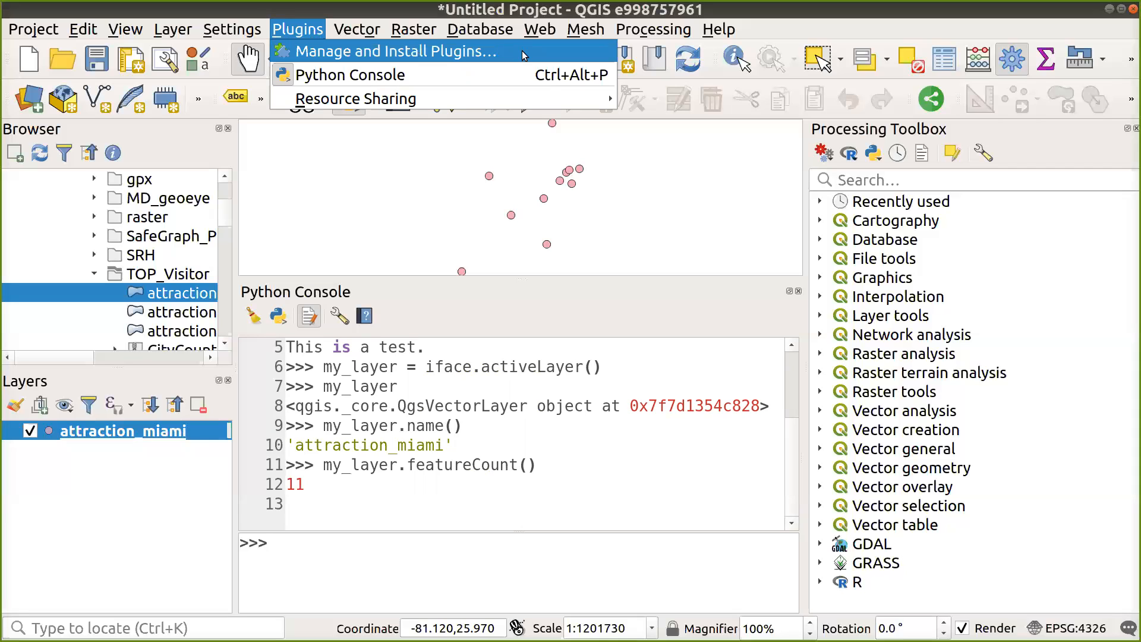
mouse_move(524, 55)
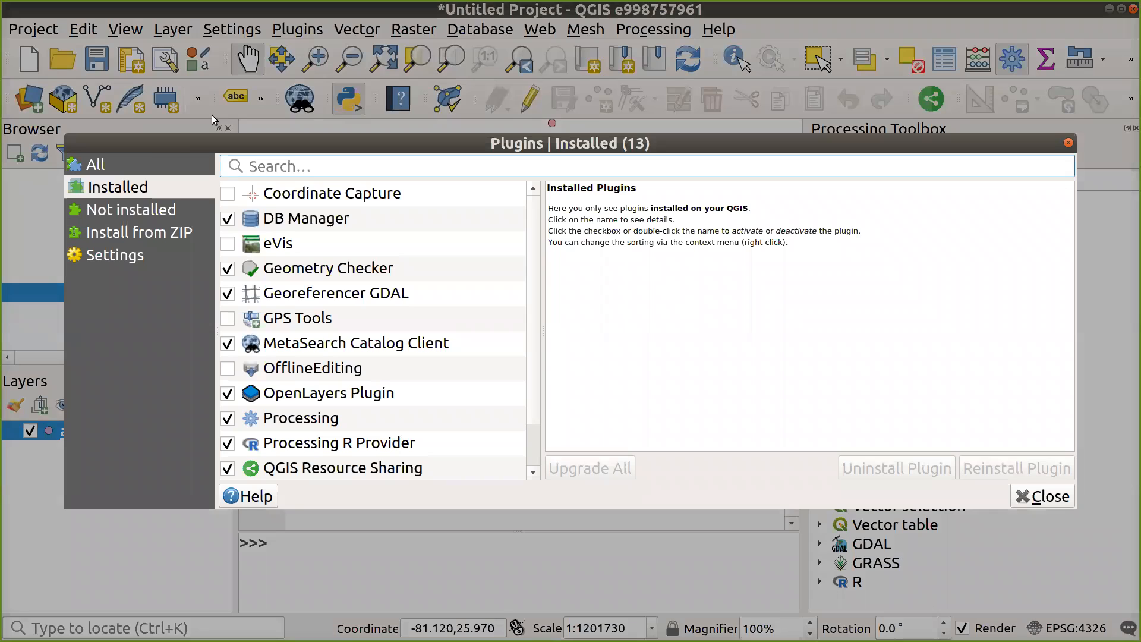
click(94, 164)
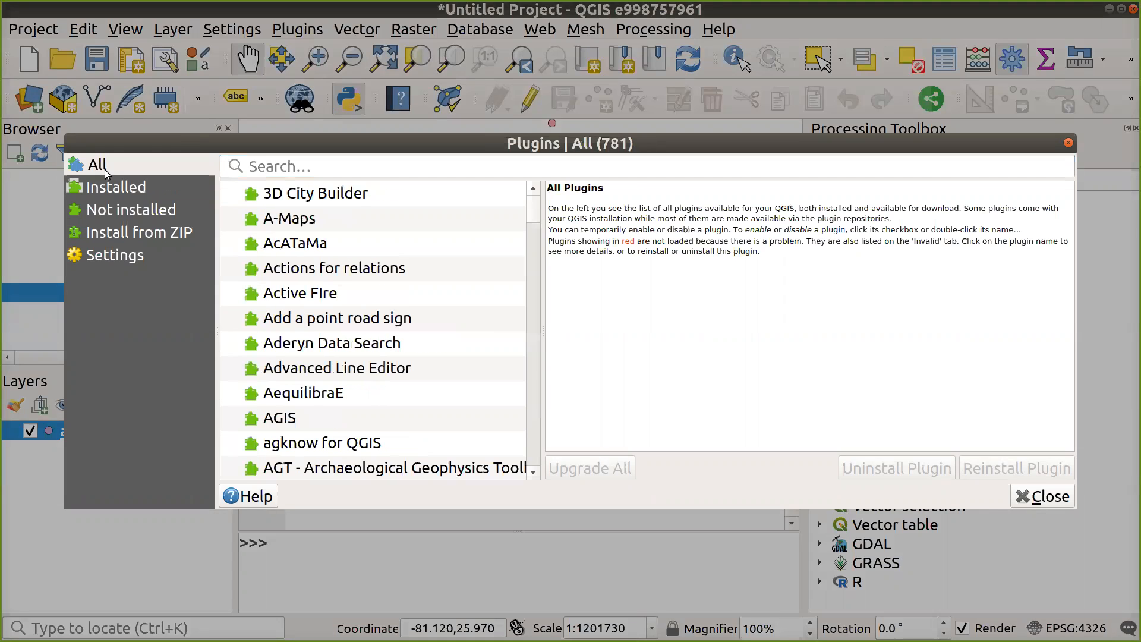
click(264, 165)
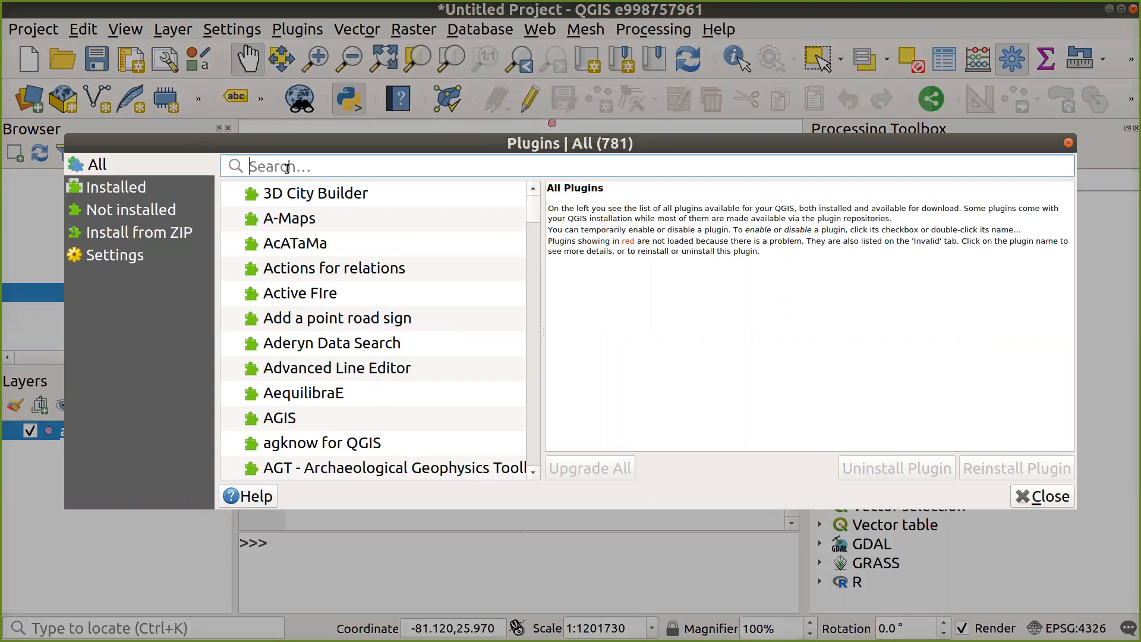
text(processi)
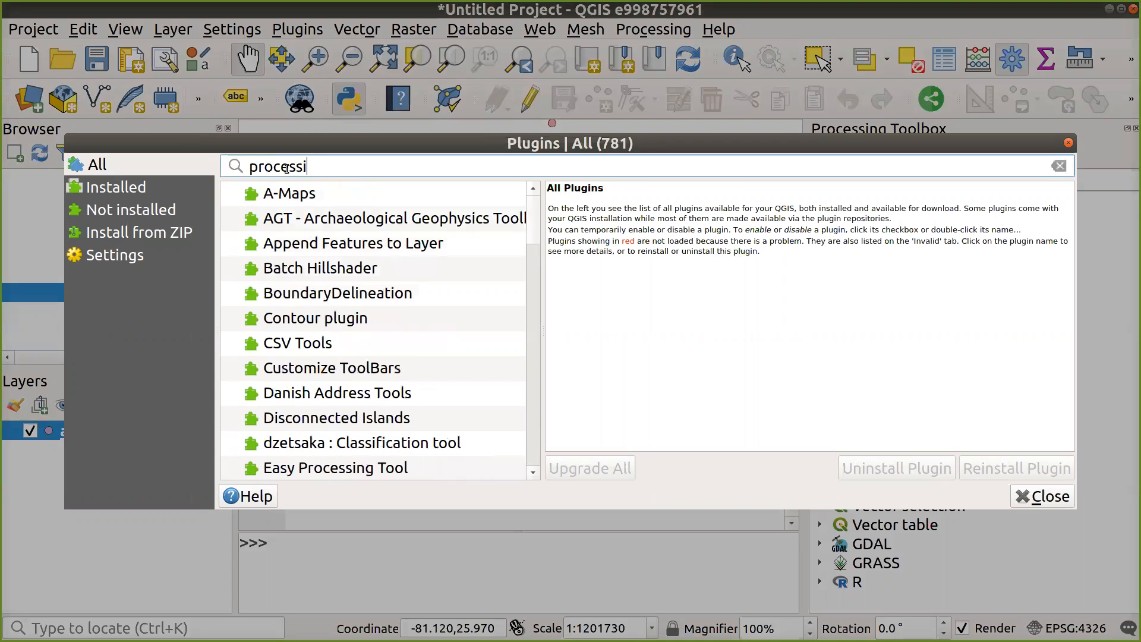
key(Backspace)
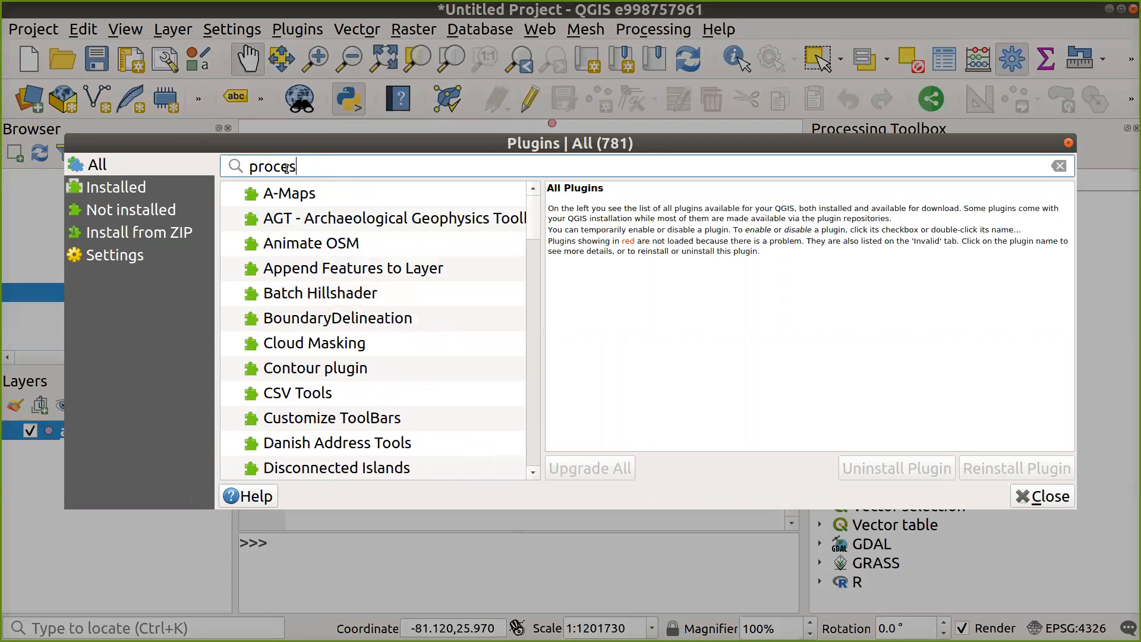
click(1059, 166)
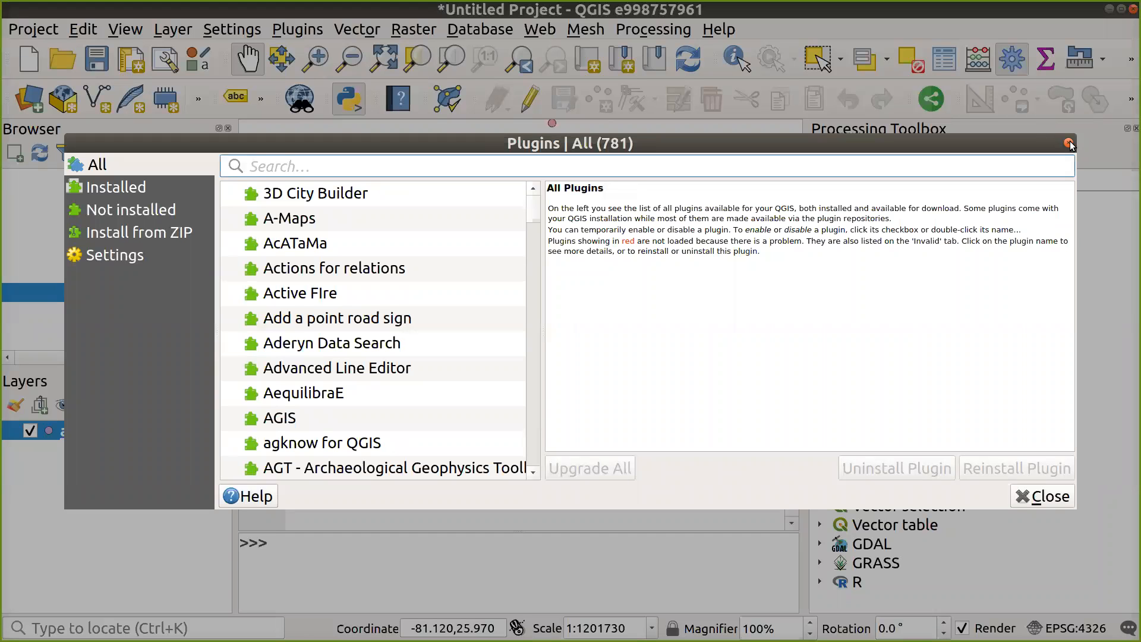
click(1069, 144)
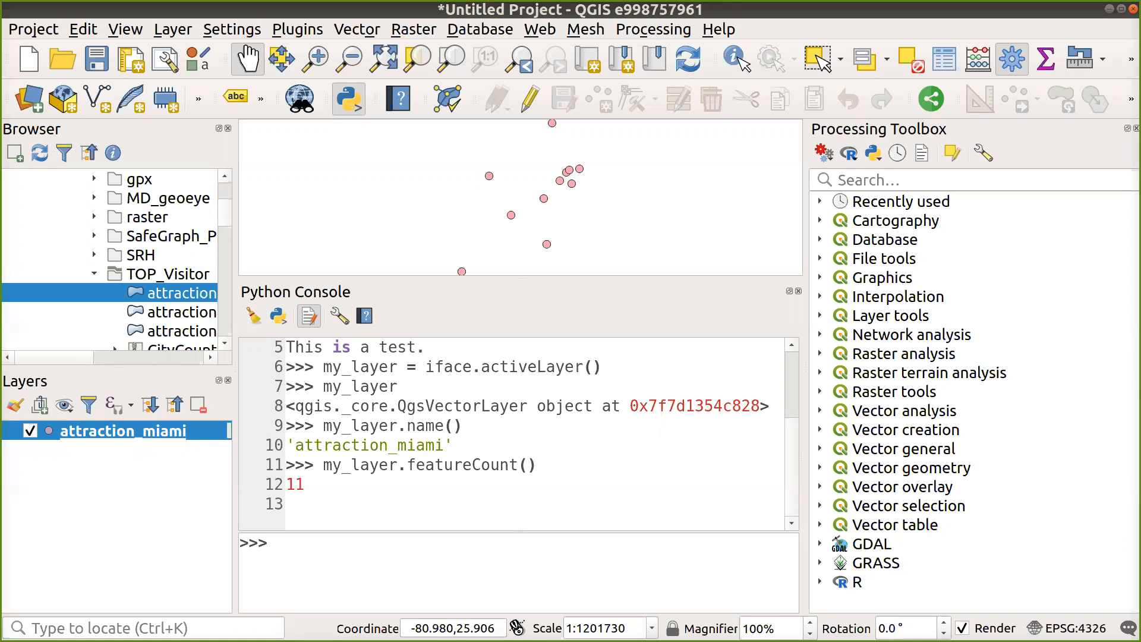
- Run iface.helpMenu().addAction(website_action) in the Python console
click(719, 29)
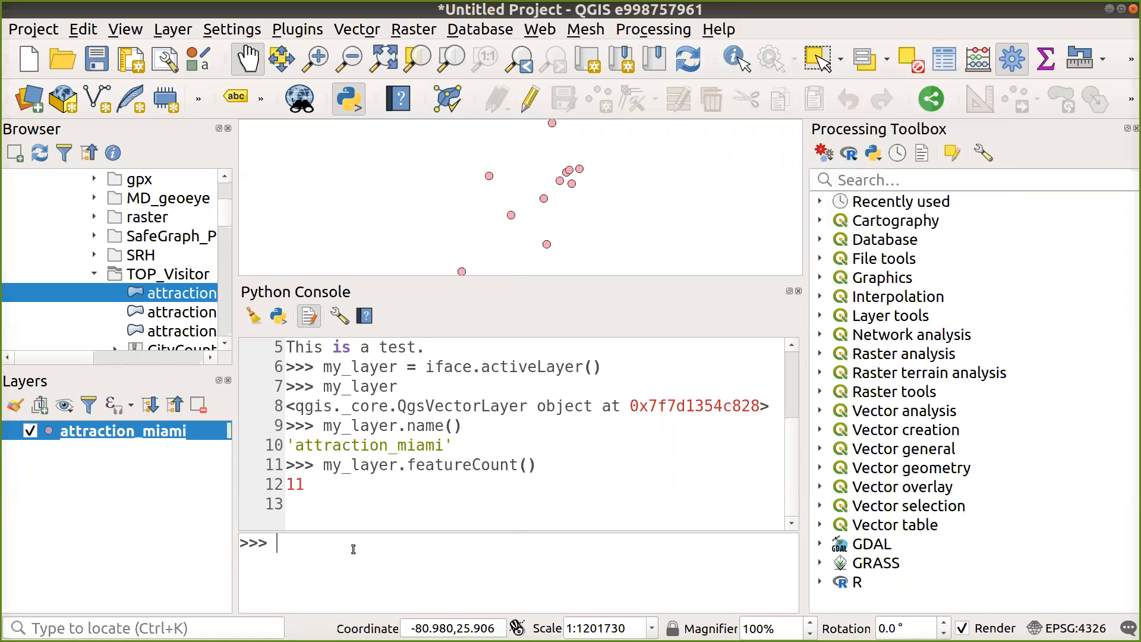
text(iface.helpMenu().addAction(website_action))
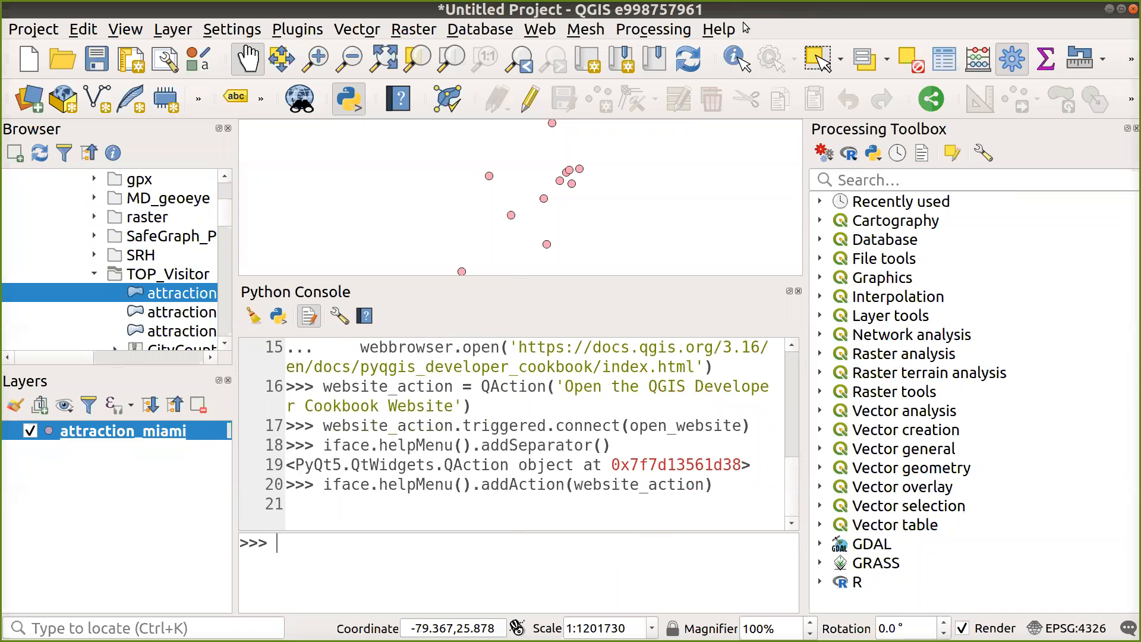
- Check the Help menu for the 'Open the QGIS Developer Cookbook Website' entry
click(718, 29)
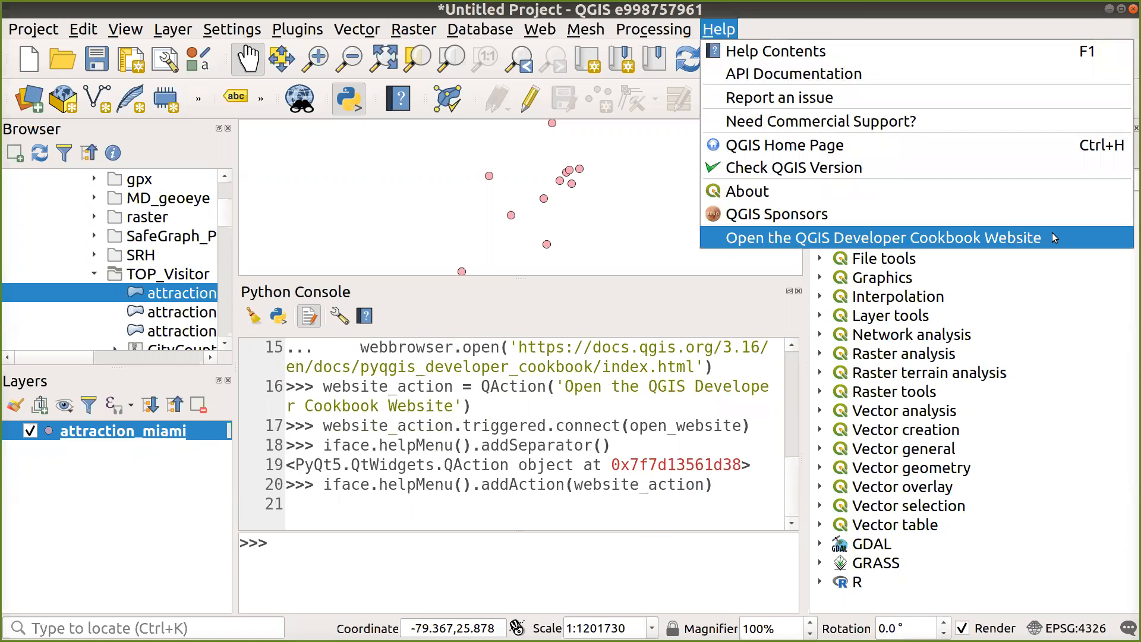
mouse_move(1059, 241)
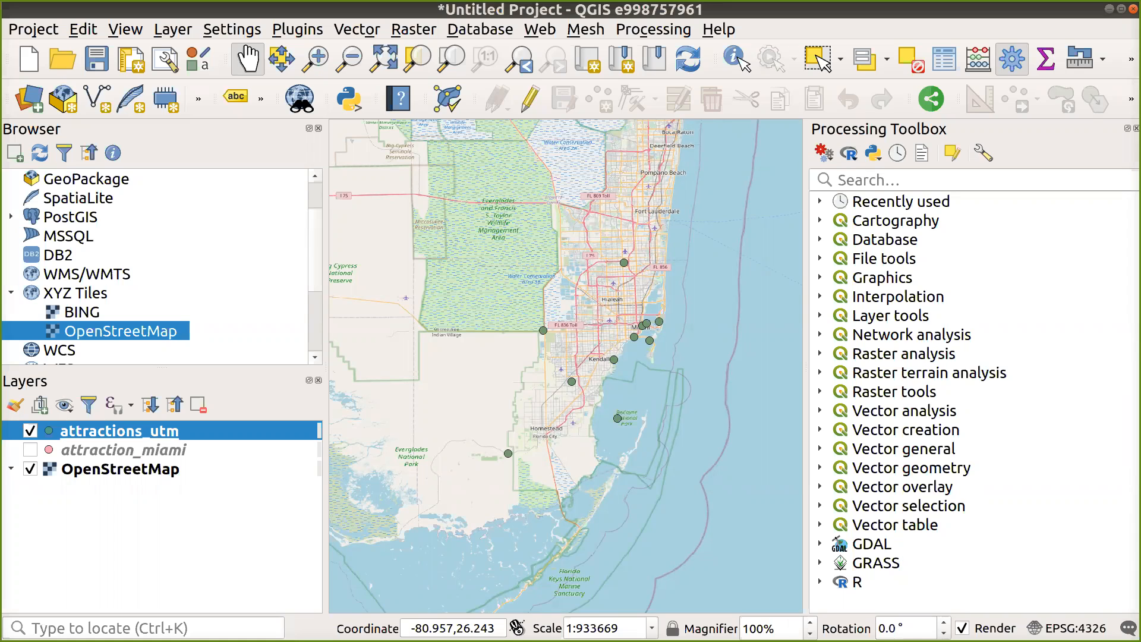
- Search the plugin manager for 'r pro' and list only installed plugins
click(297, 29)
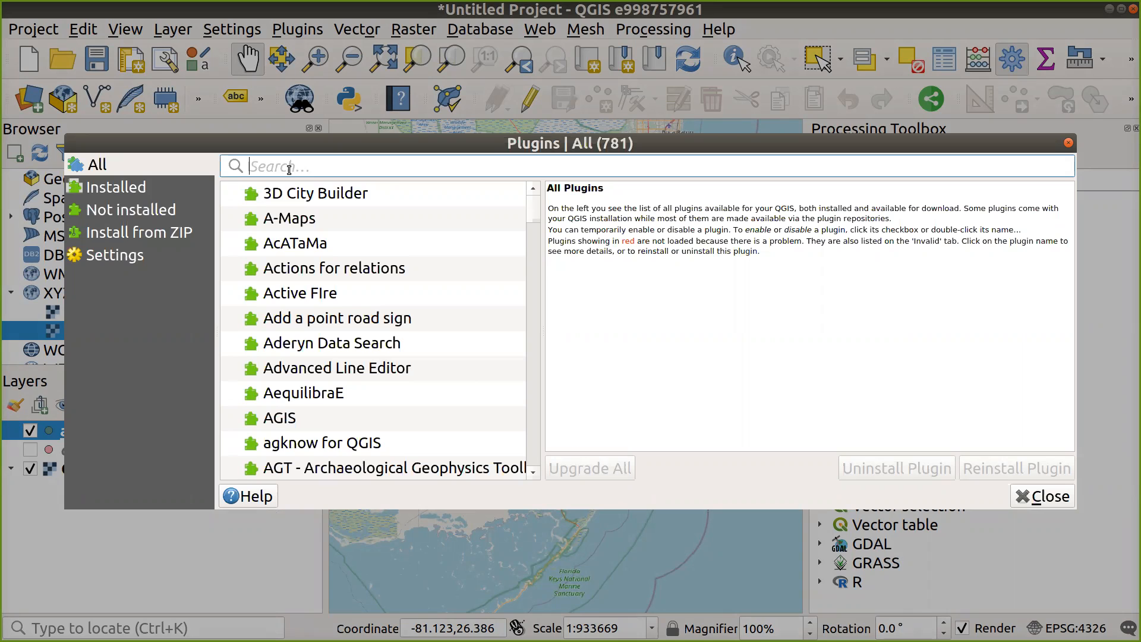
text(r provider)
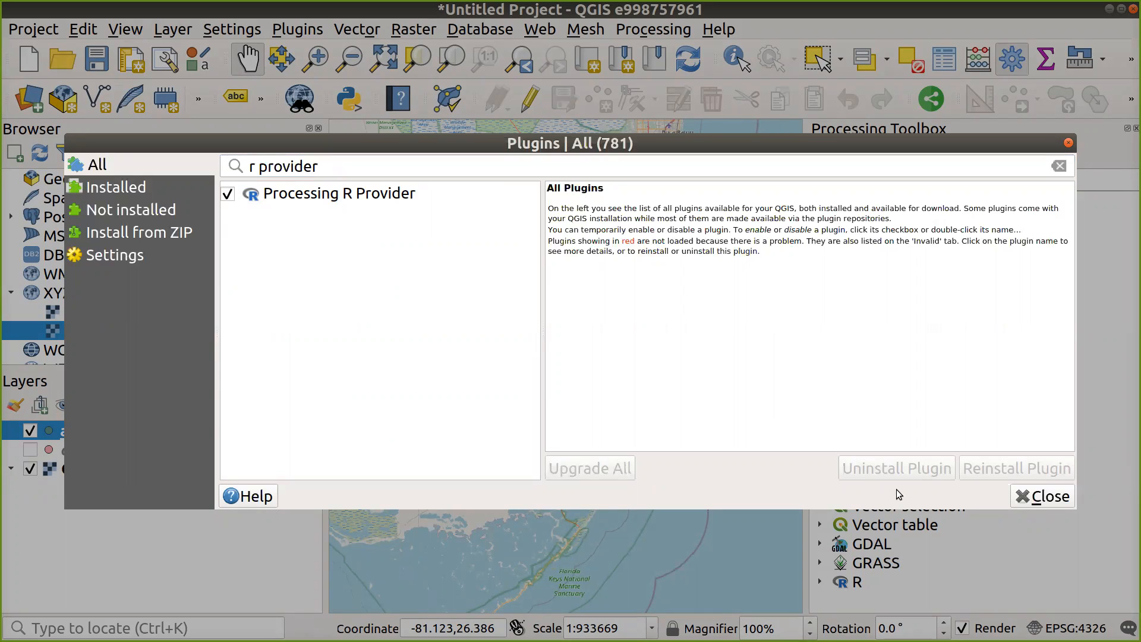
mouse_move(81, 199)
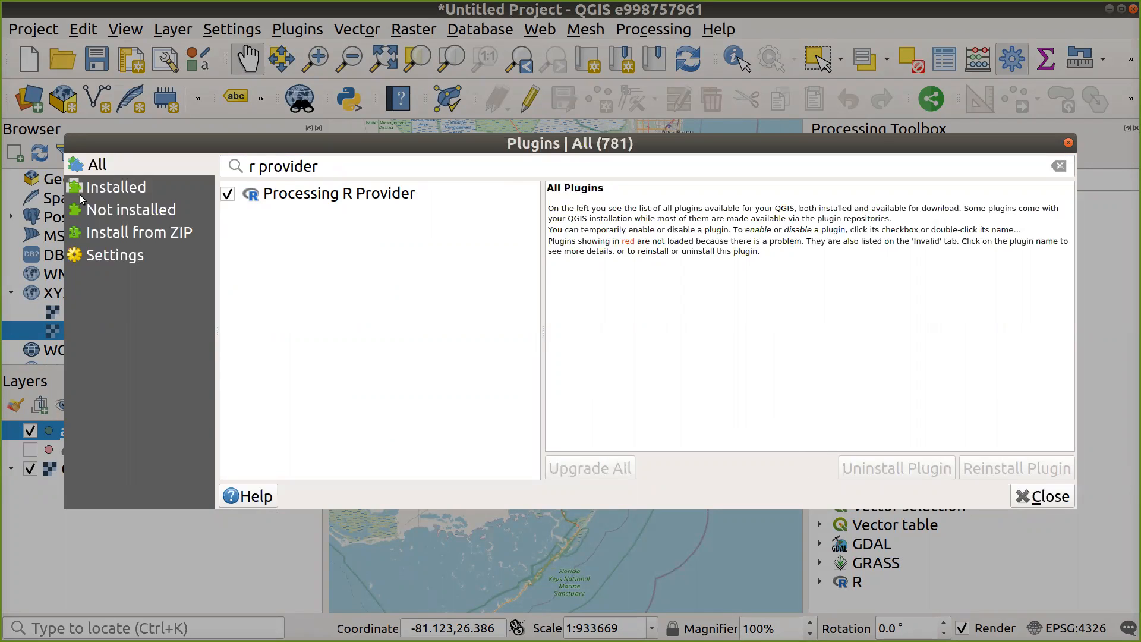
mouse_move(138, 194)
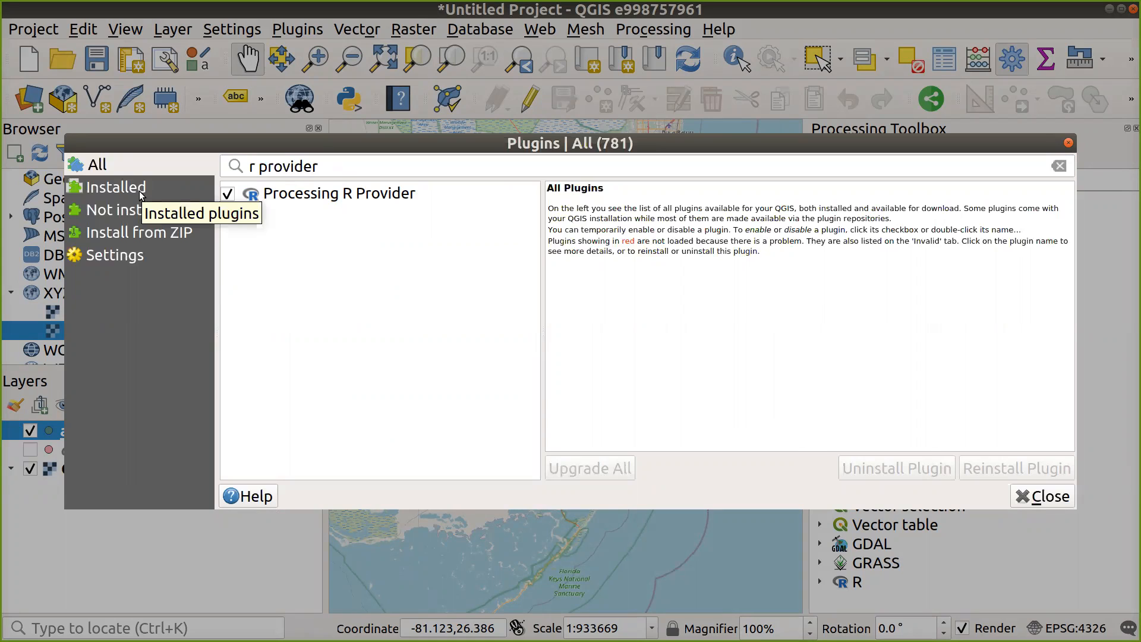
click(116, 187)
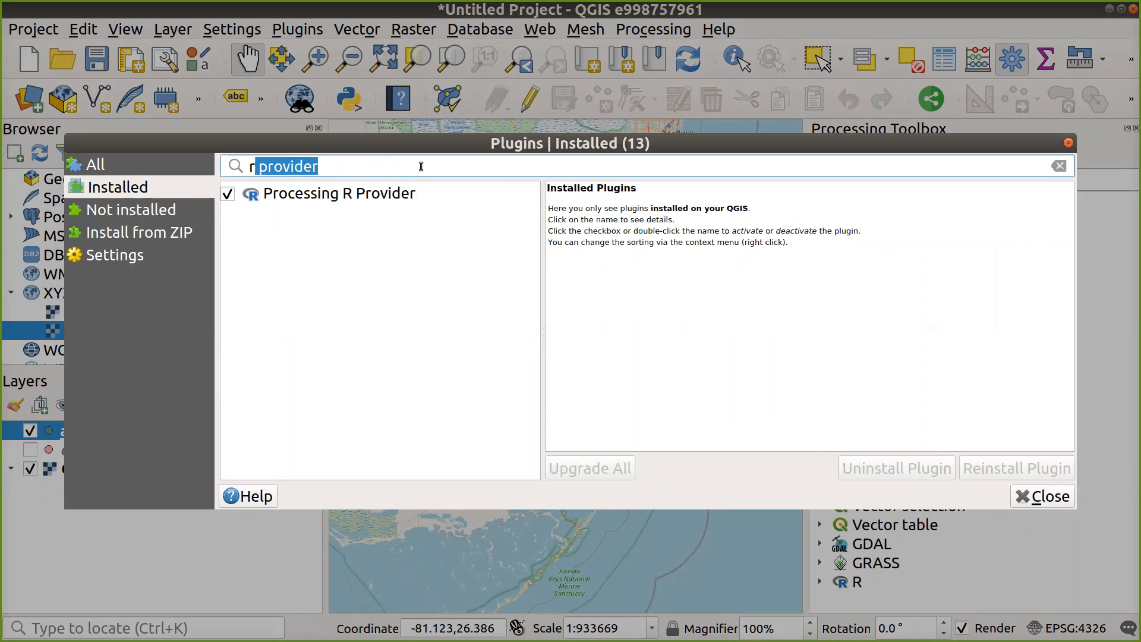
- View Processing R Provider and QGIS Resource Sharing details, then show all plugins
click(1059, 166)
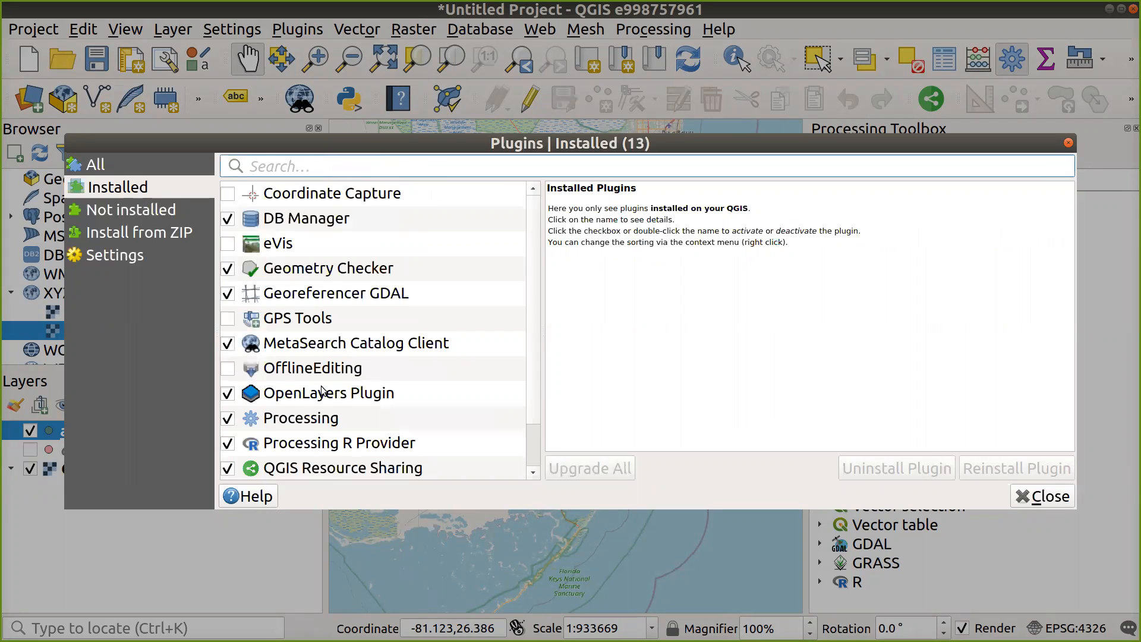
click(340, 393)
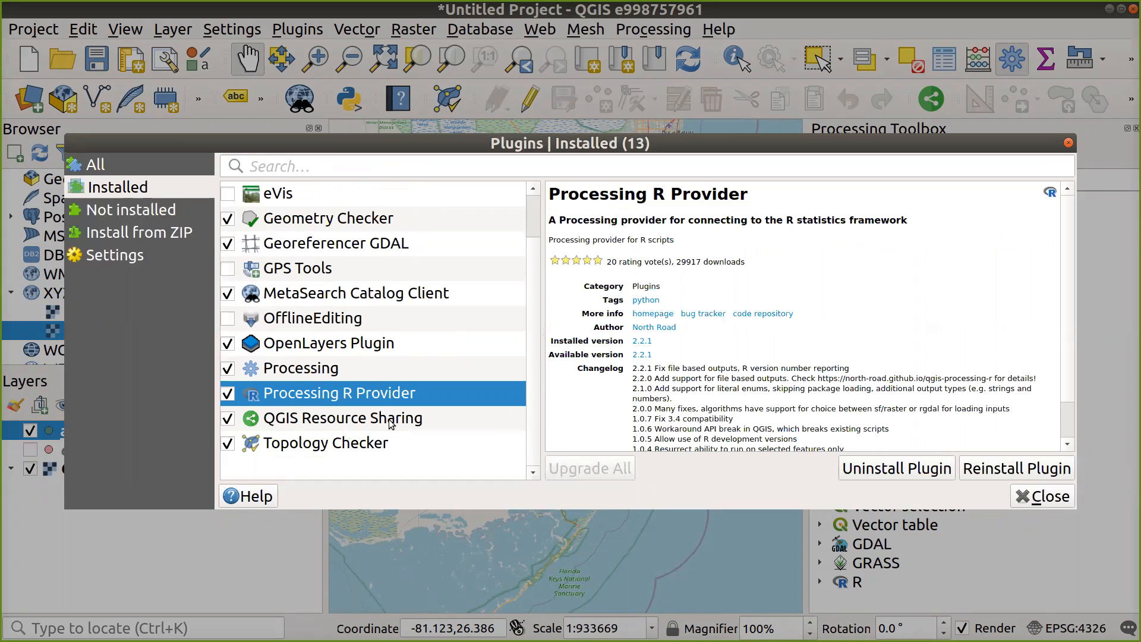
click(342, 418)
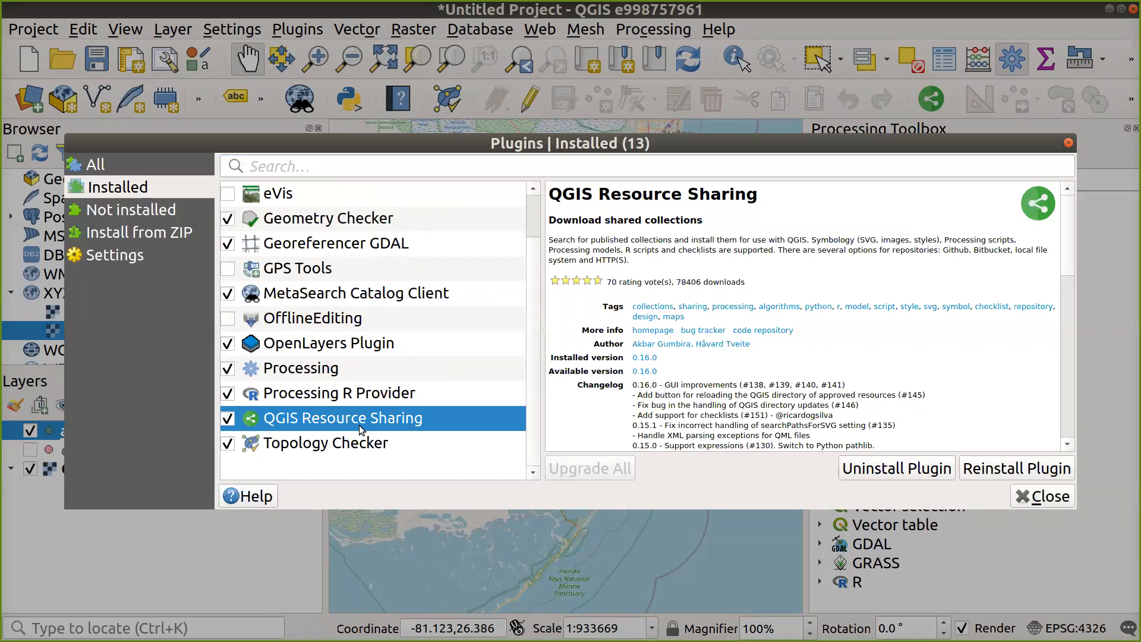
mouse_move(326, 7)
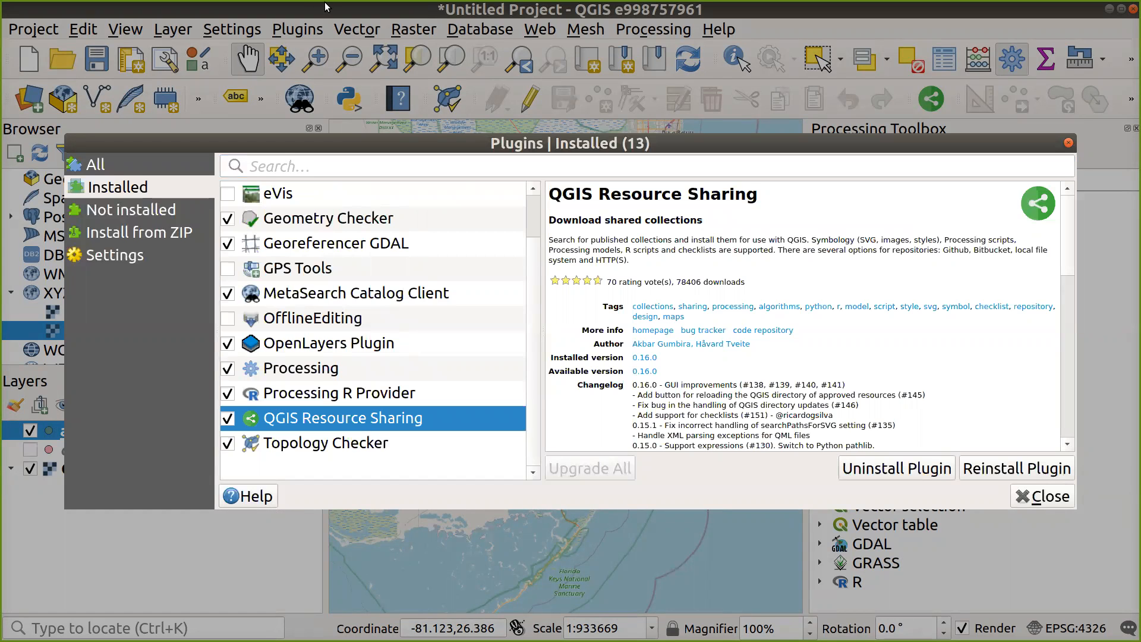
click(95, 164)
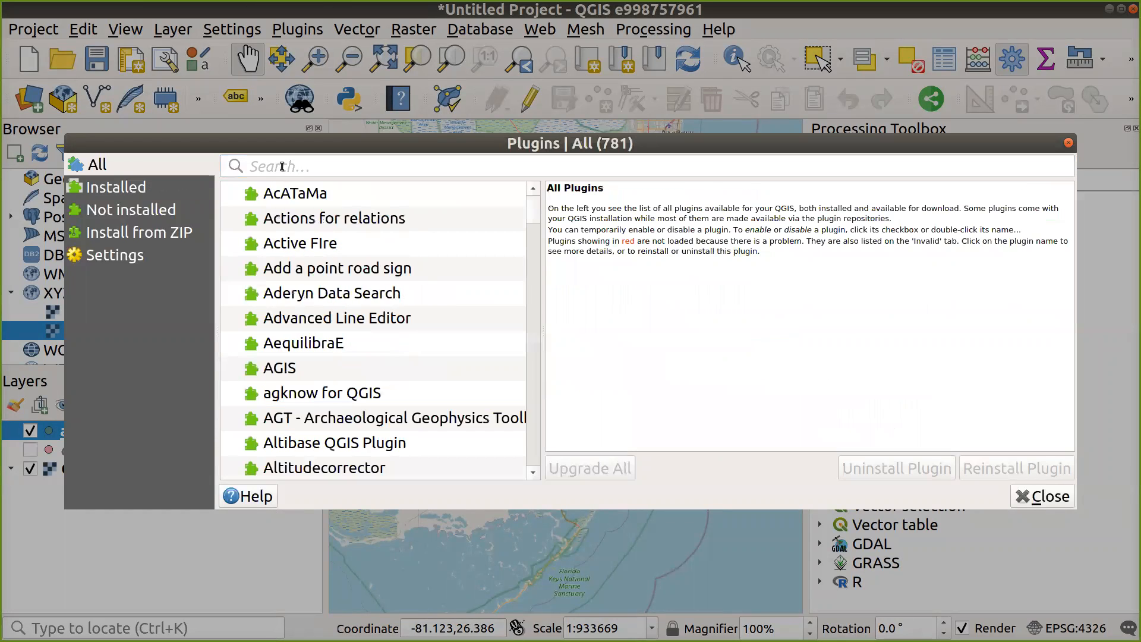
- Search 'res' among installed plugins to find QGIS Resource Sharing, then show Settings
text(resource)
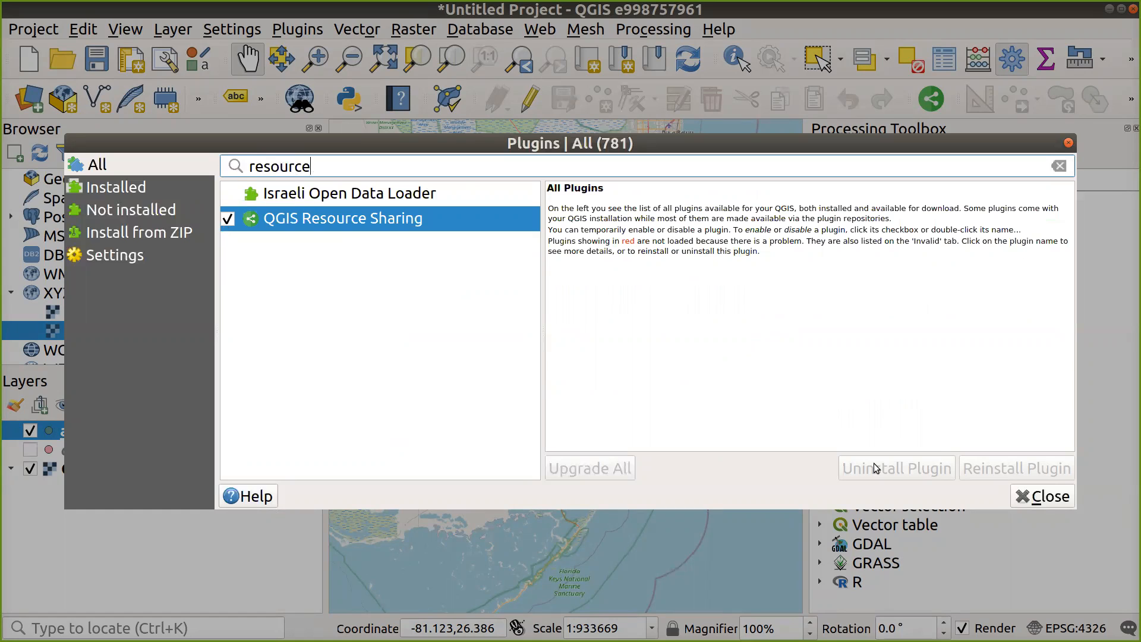
mouse_move(896, 467)
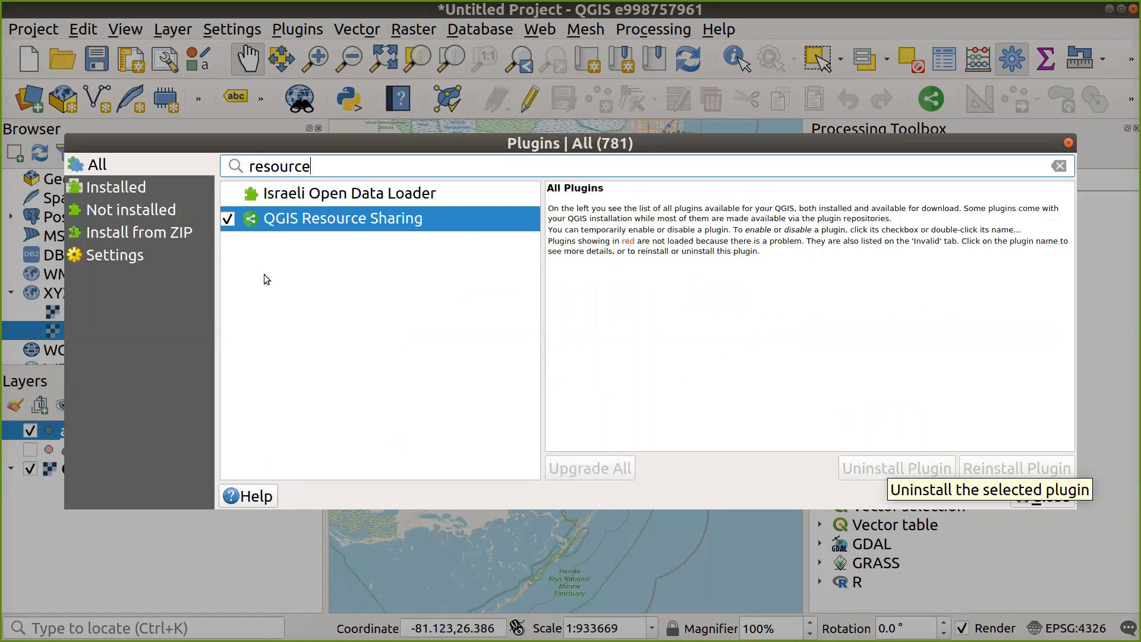
click(115, 186)
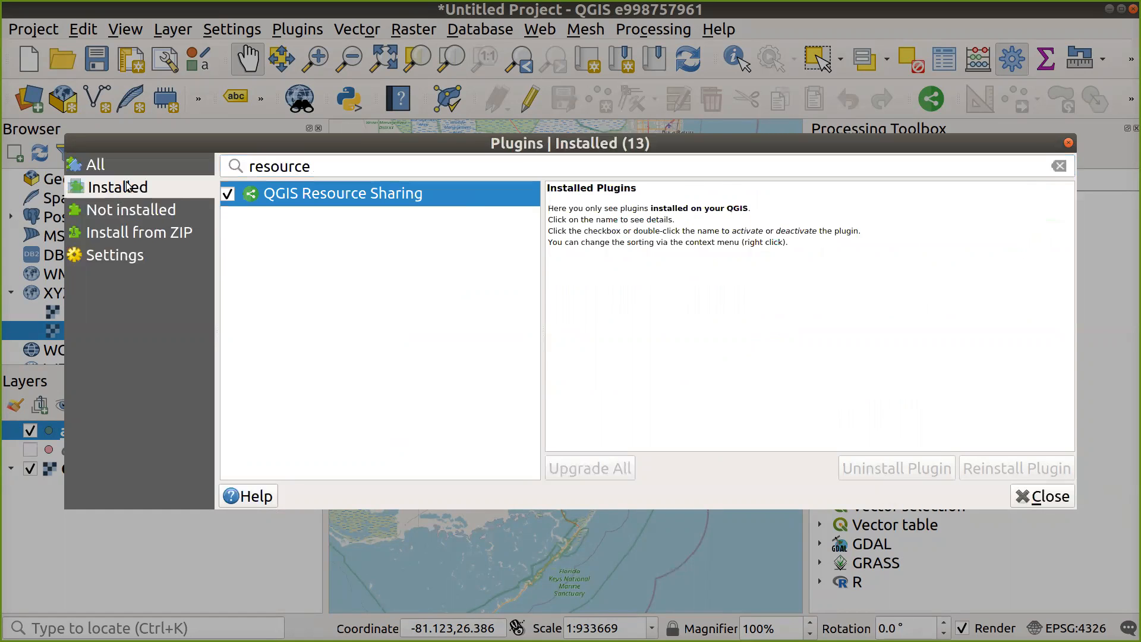
mouse_move(116, 187)
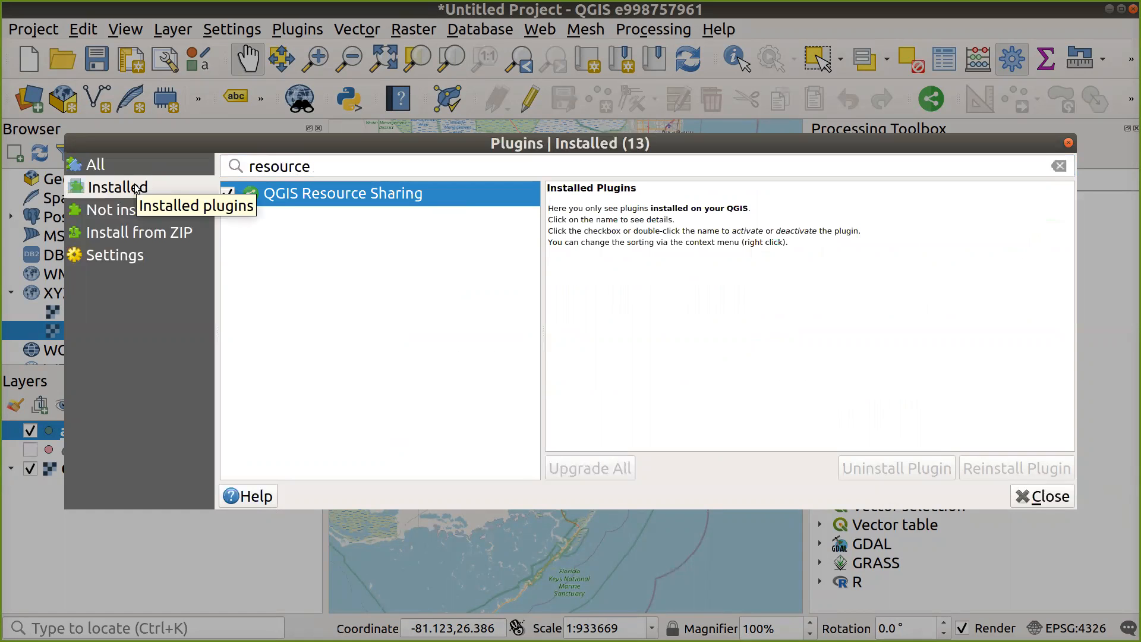
click(114, 255)
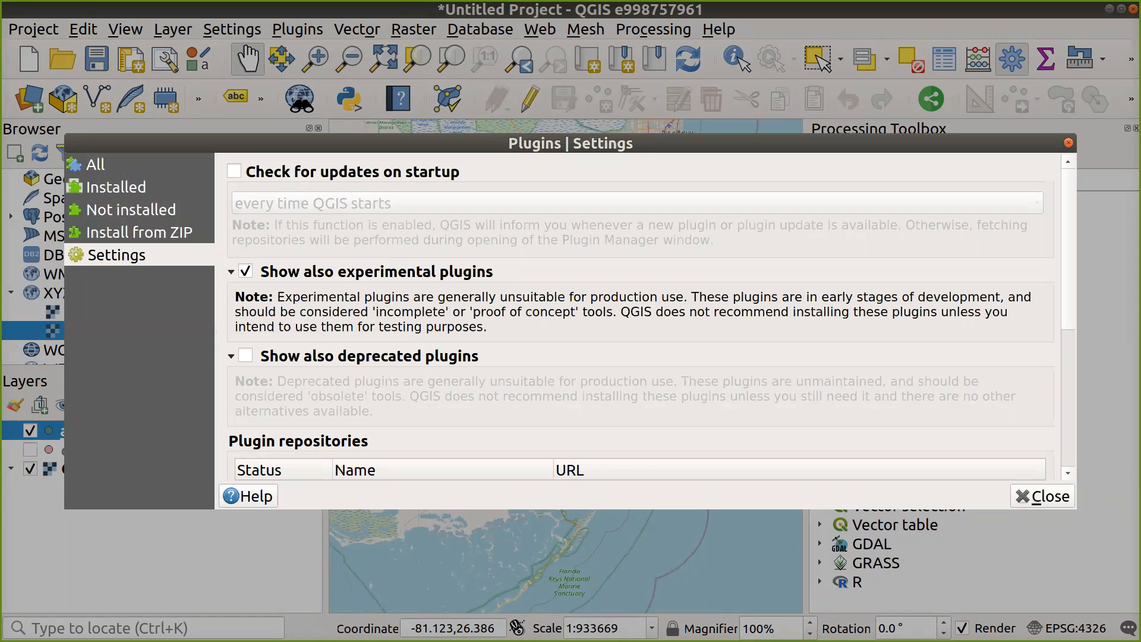
mouse_move(82, 265)
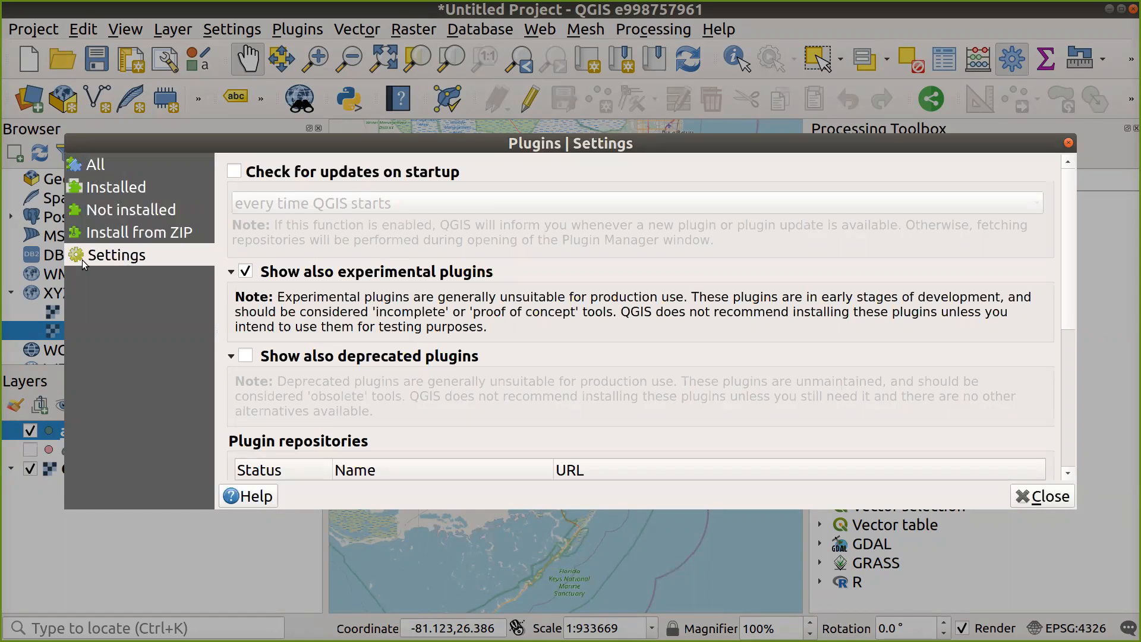
mouse_move(94, 297)
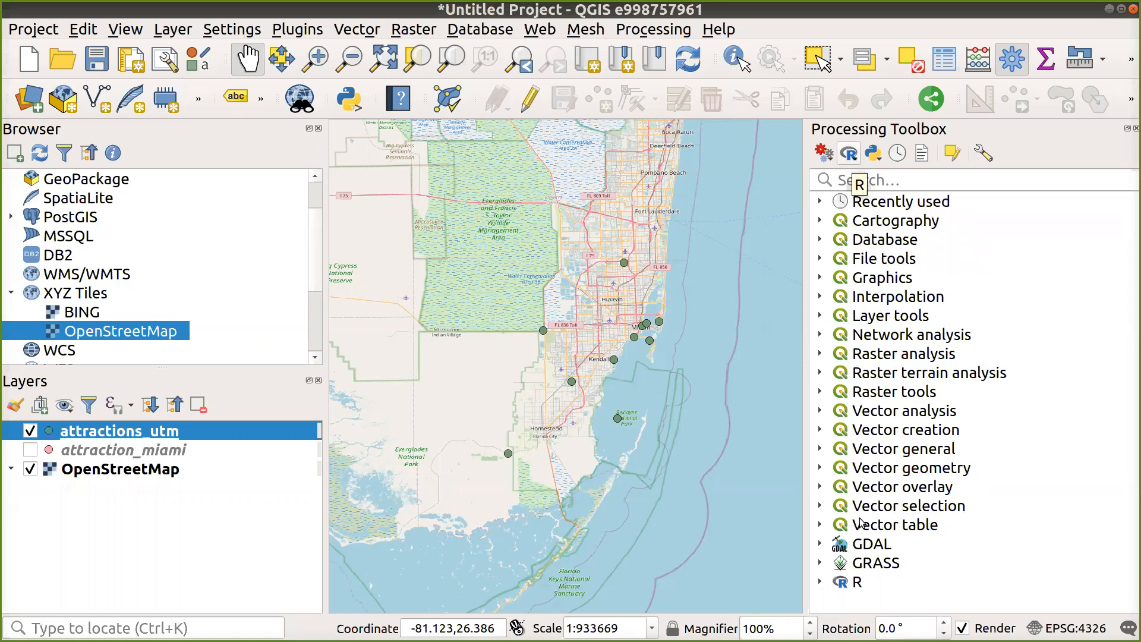
- Expand the R provider group and scroll down to Point pattern analysis
click(857, 582)
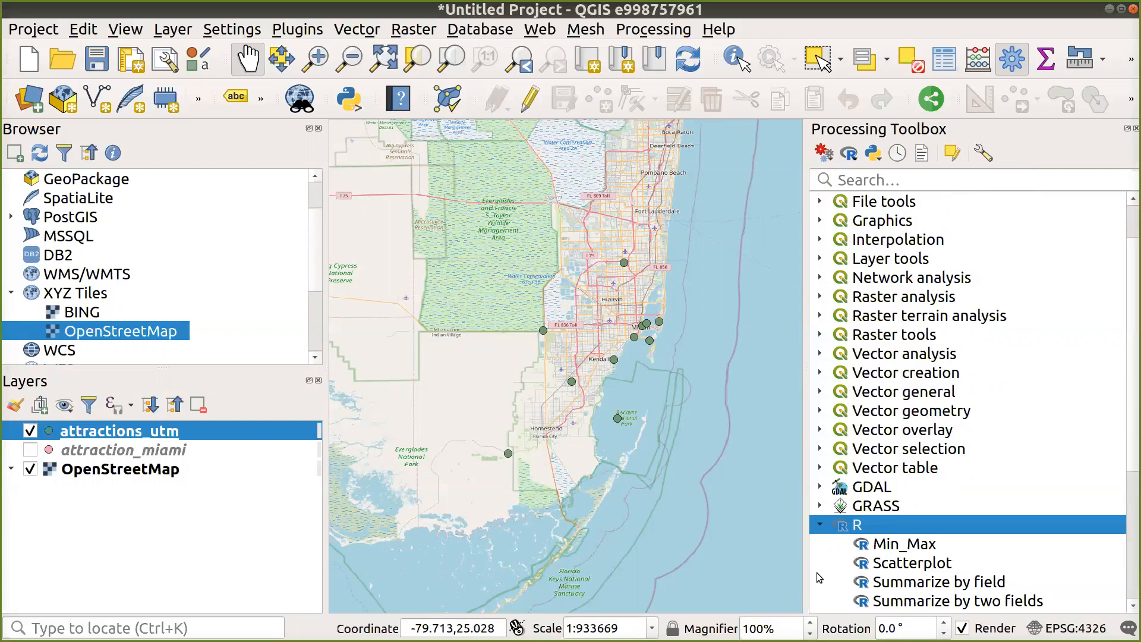
scroll(down, 3)
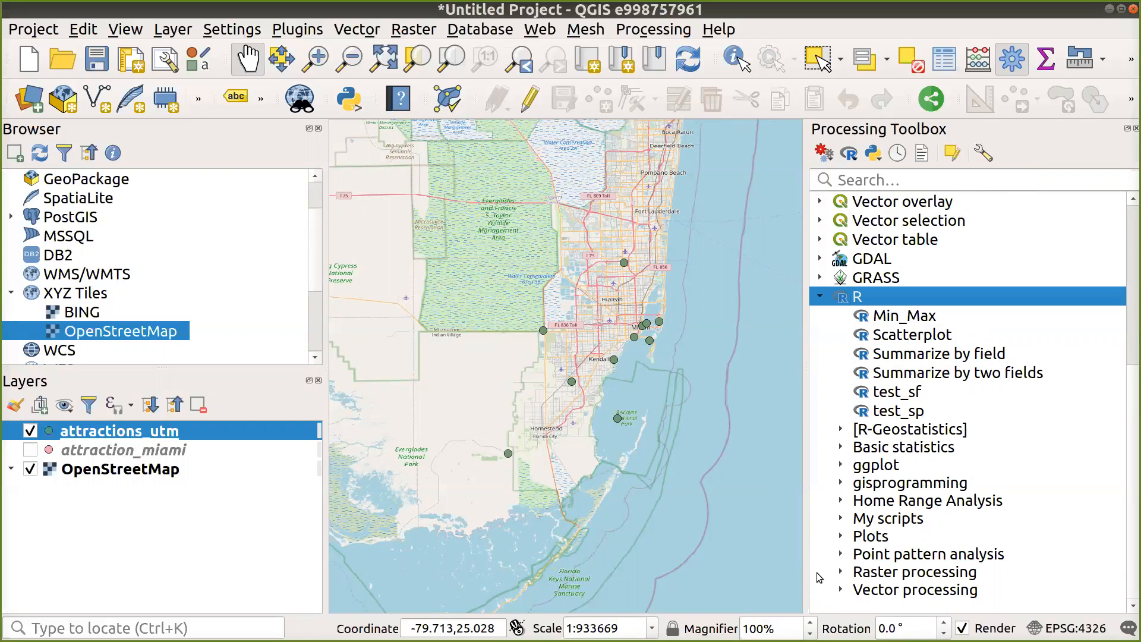
mouse_move(924, 339)
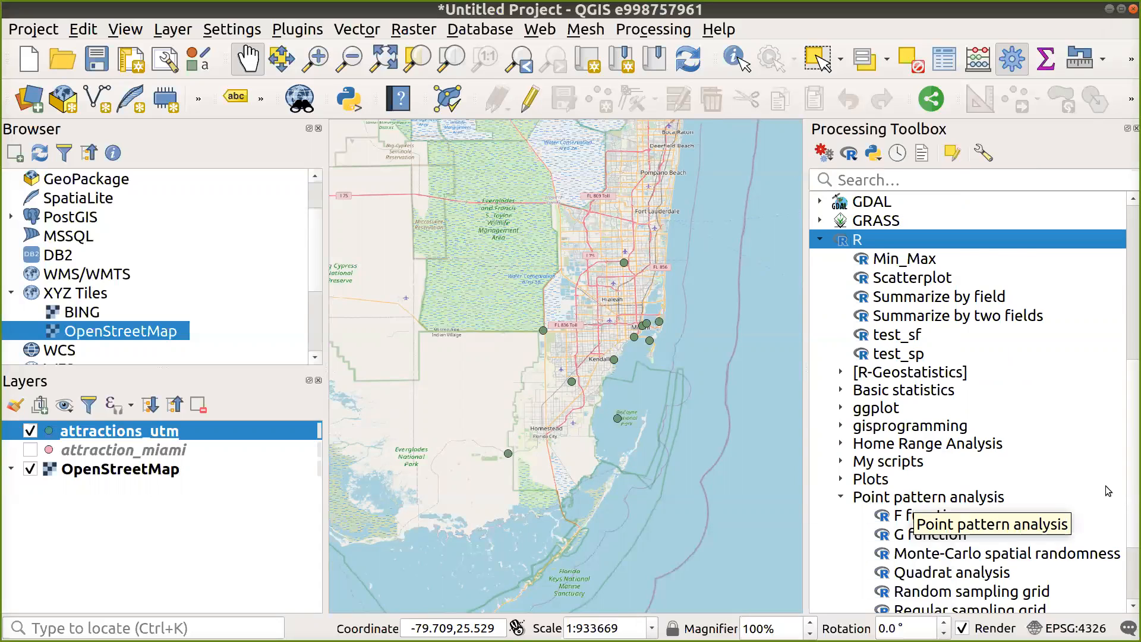
scroll(down, 3)
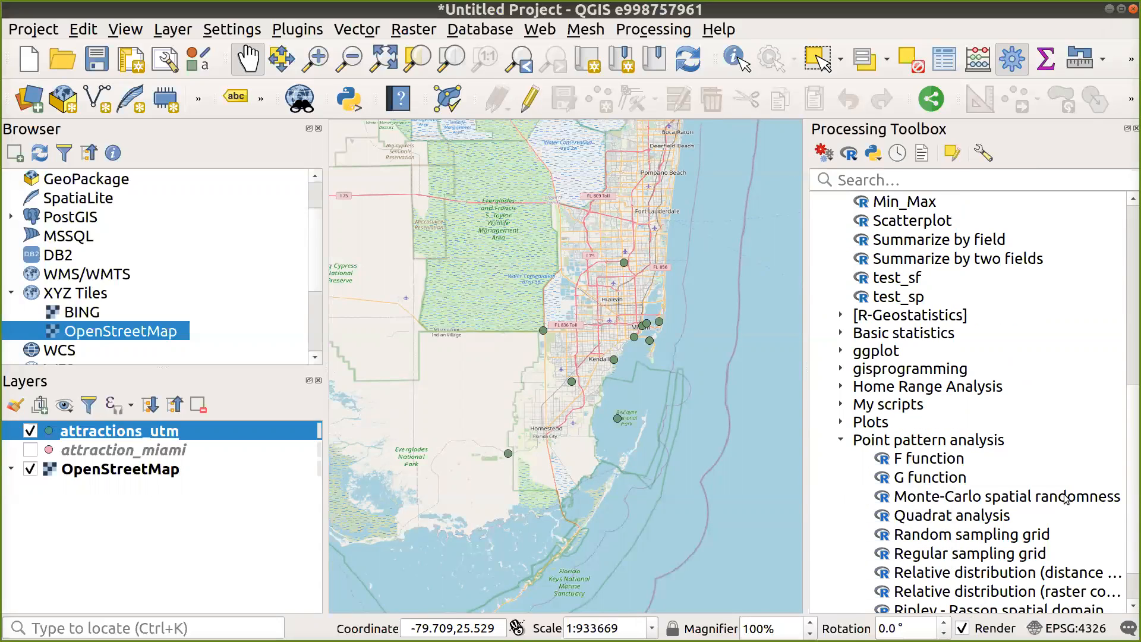
mouse_move(1008, 497)
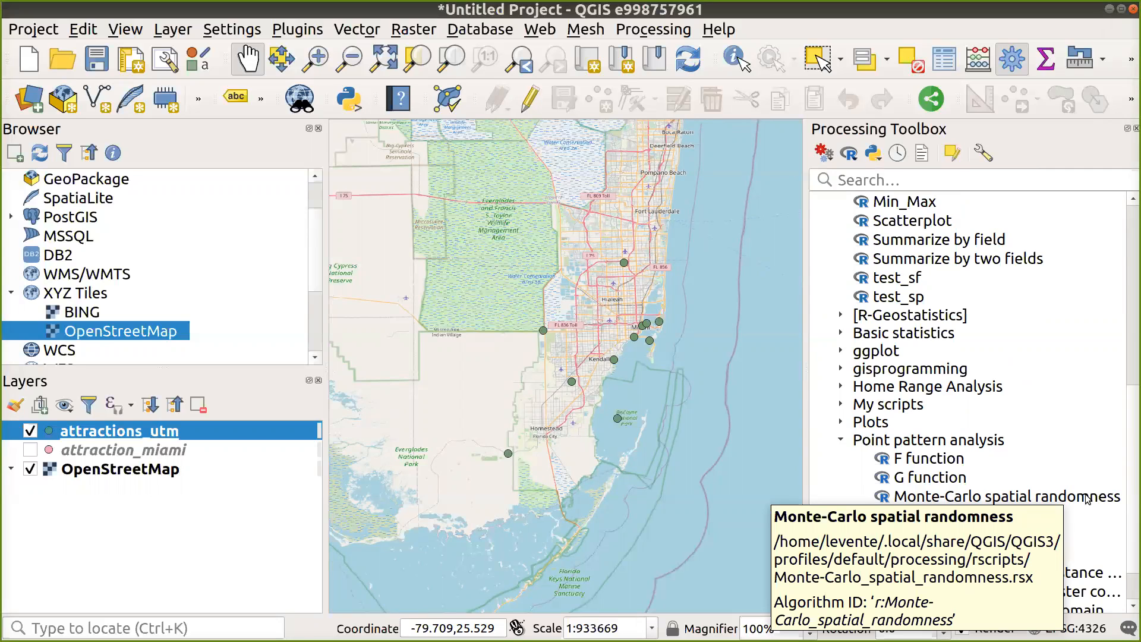
- Launch the Monte-Carlo spatial randomness tool from the Processing Toolbox
double_click(1008, 496)
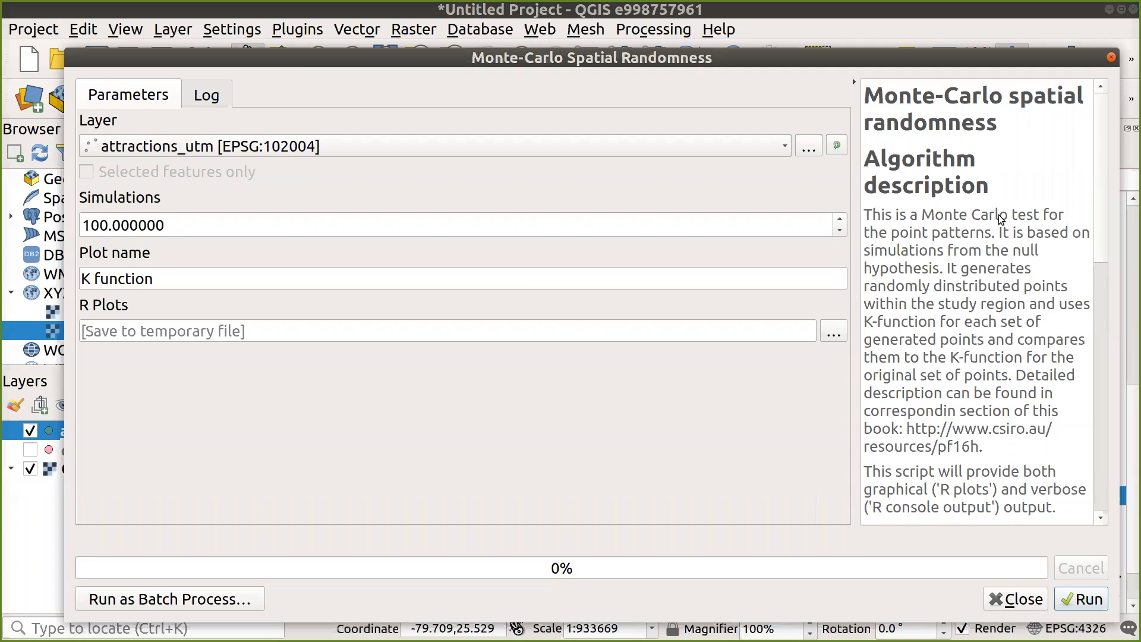
mouse_move(992, 224)
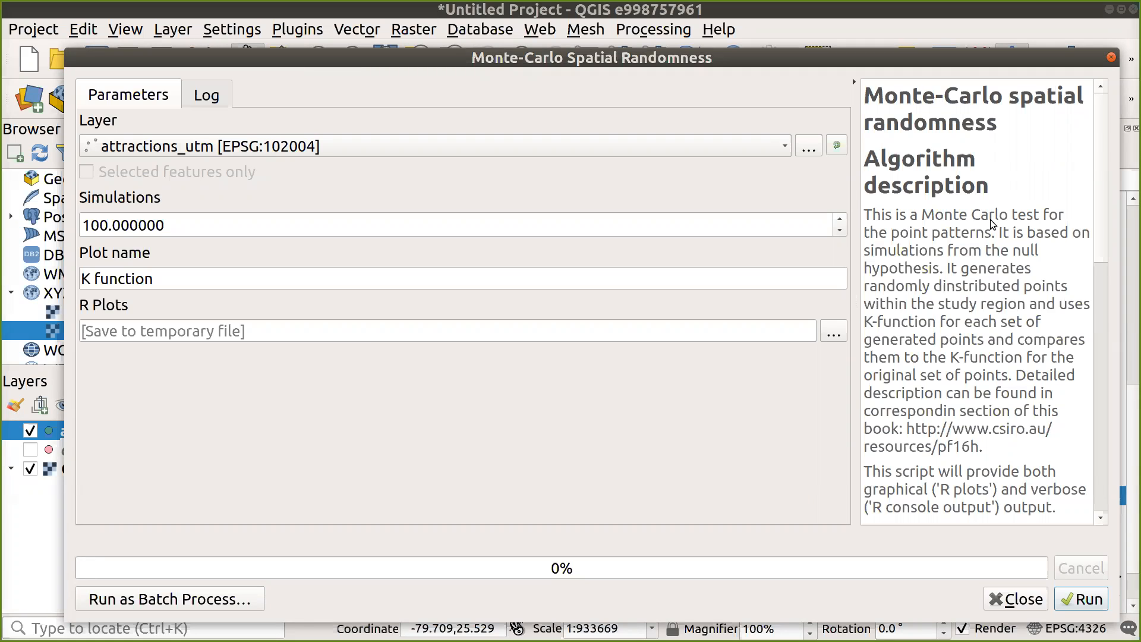
mouse_move(995, 236)
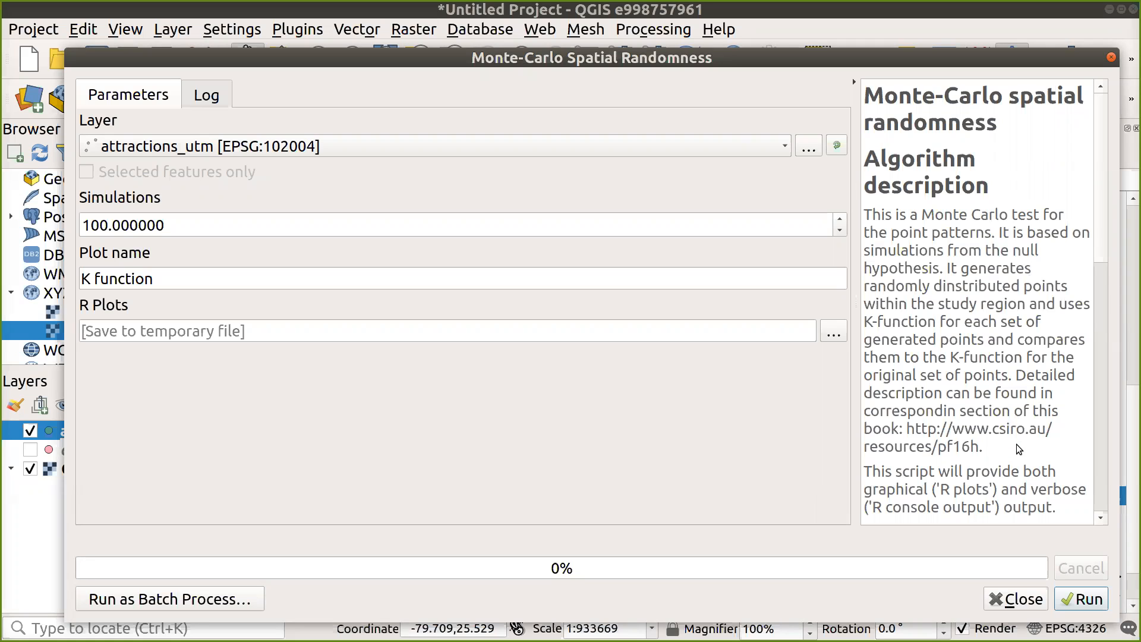
mouse_move(549, 173)
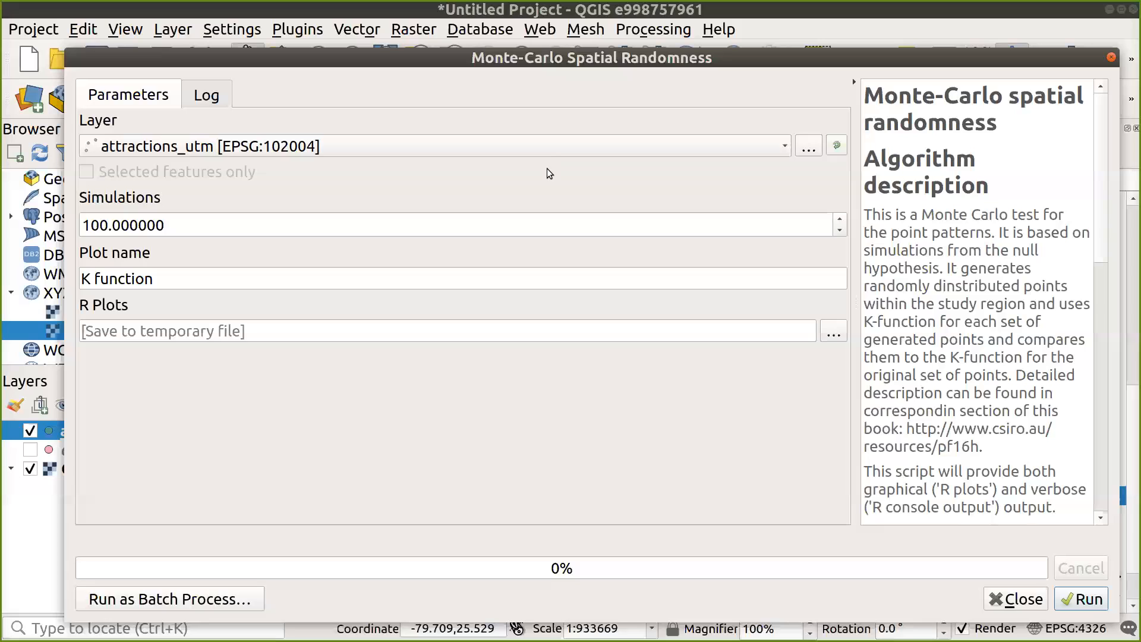
mouse_move(559, 149)
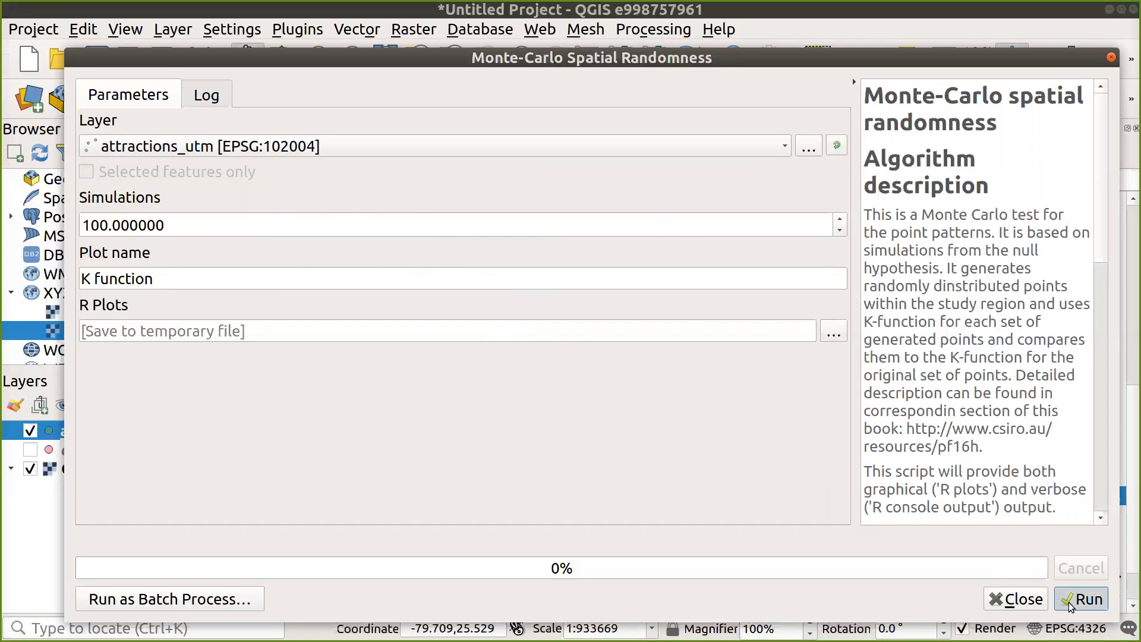
- Run the 100-simulation Monte-Carlo randomness test on attractions_utm, then close the finished tool
click(1079, 599)
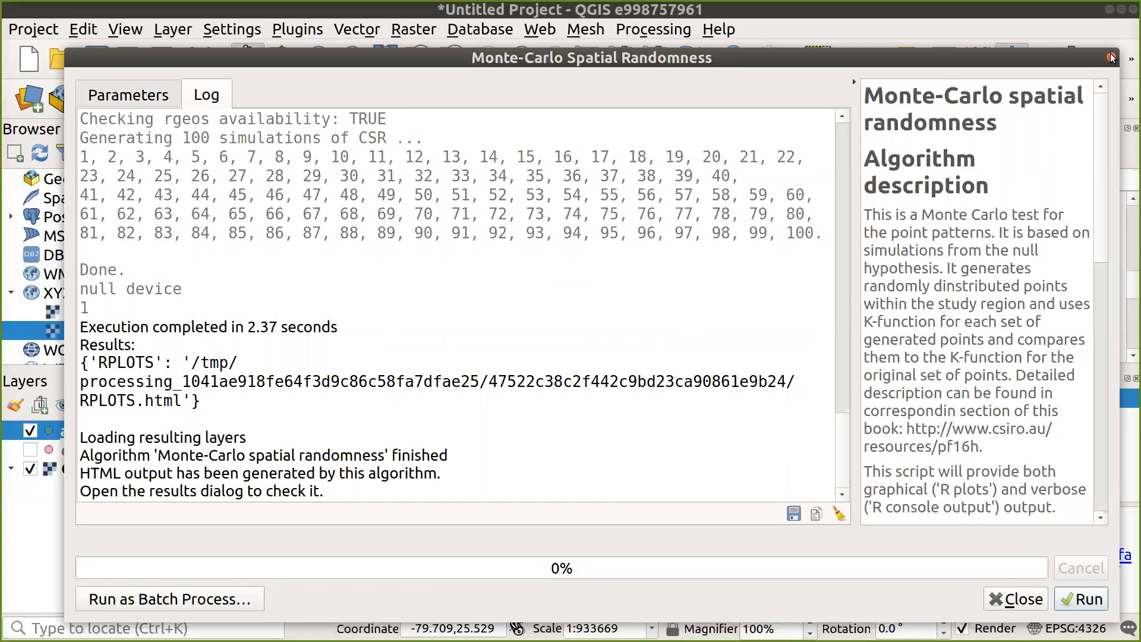
click(1014, 598)
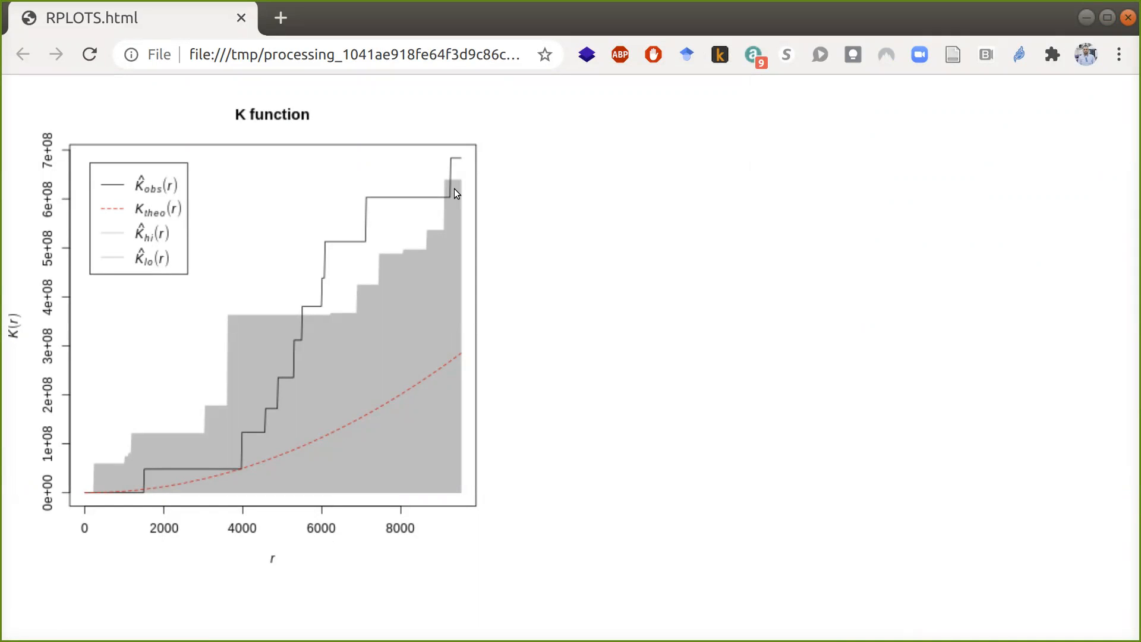
mouse_move(545, 22)
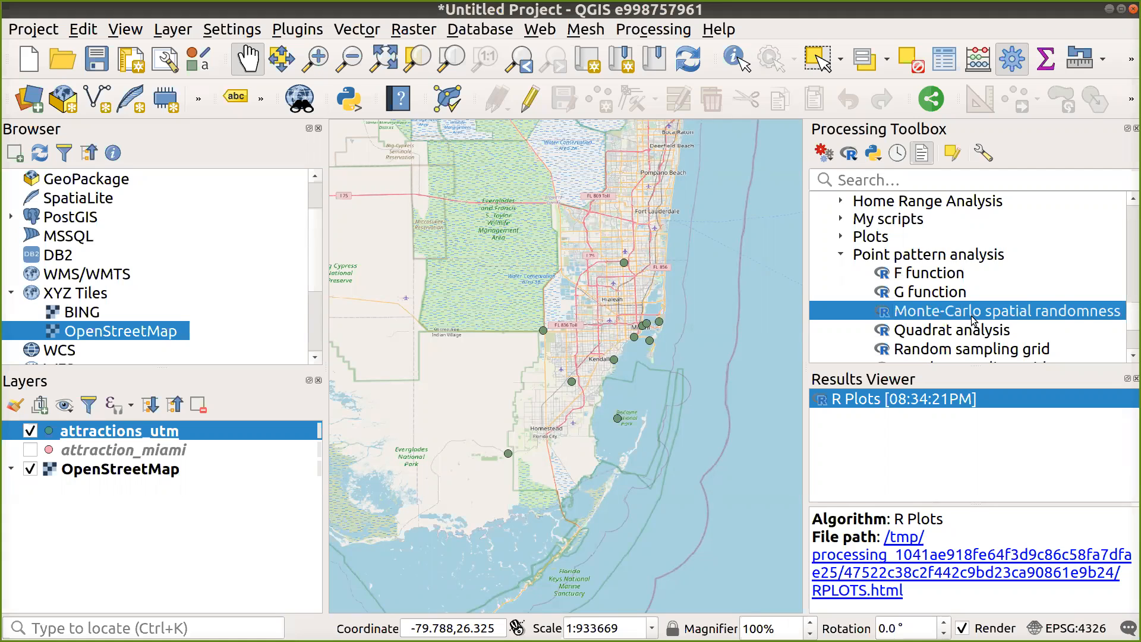
- Open the Monte-Carlo spatial randomness script via Edit Script and maximize the R Script Editor
right_click(1007, 311)
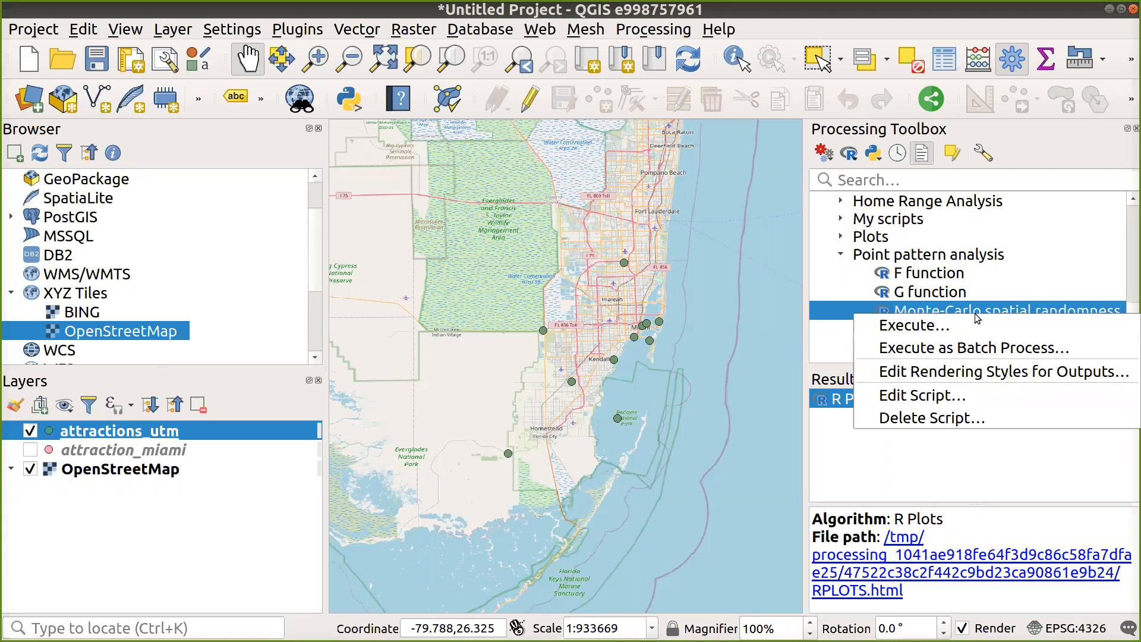
mouse_move(922, 396)
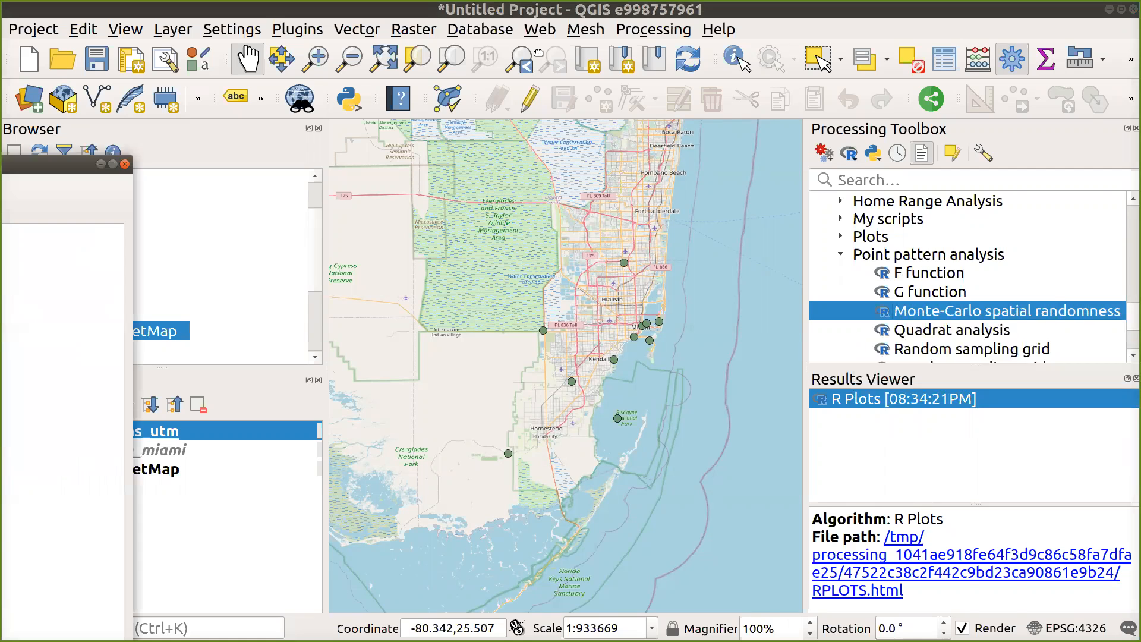
double_click(1007, 310)
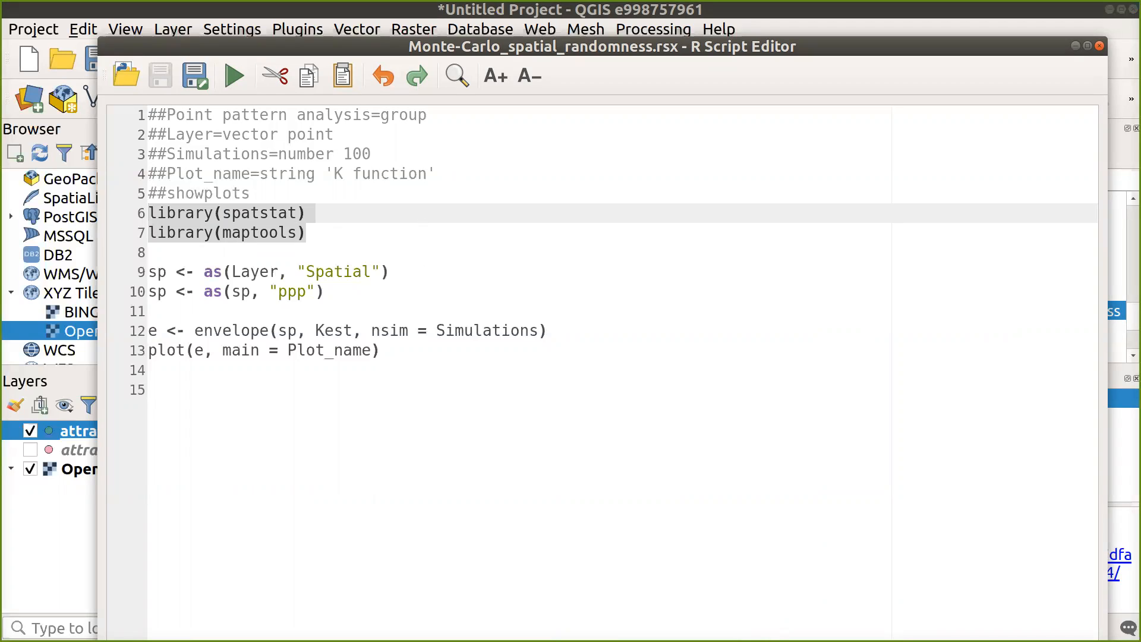
click(149, 213)
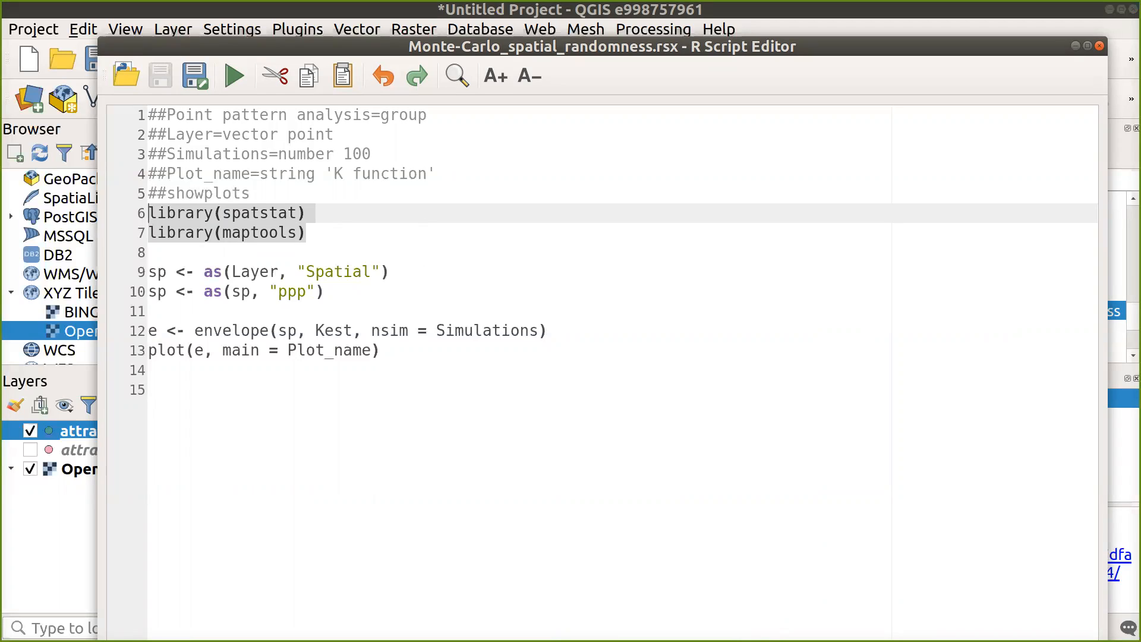